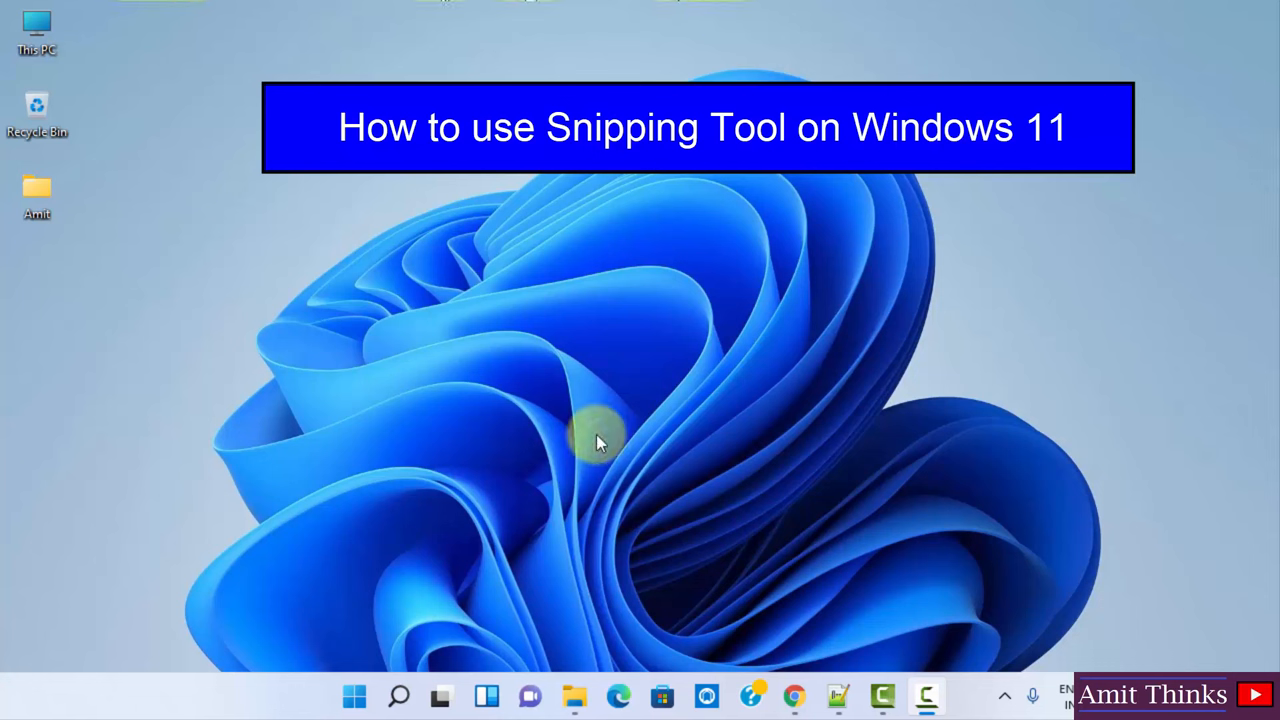
mouse_move(780, 630)
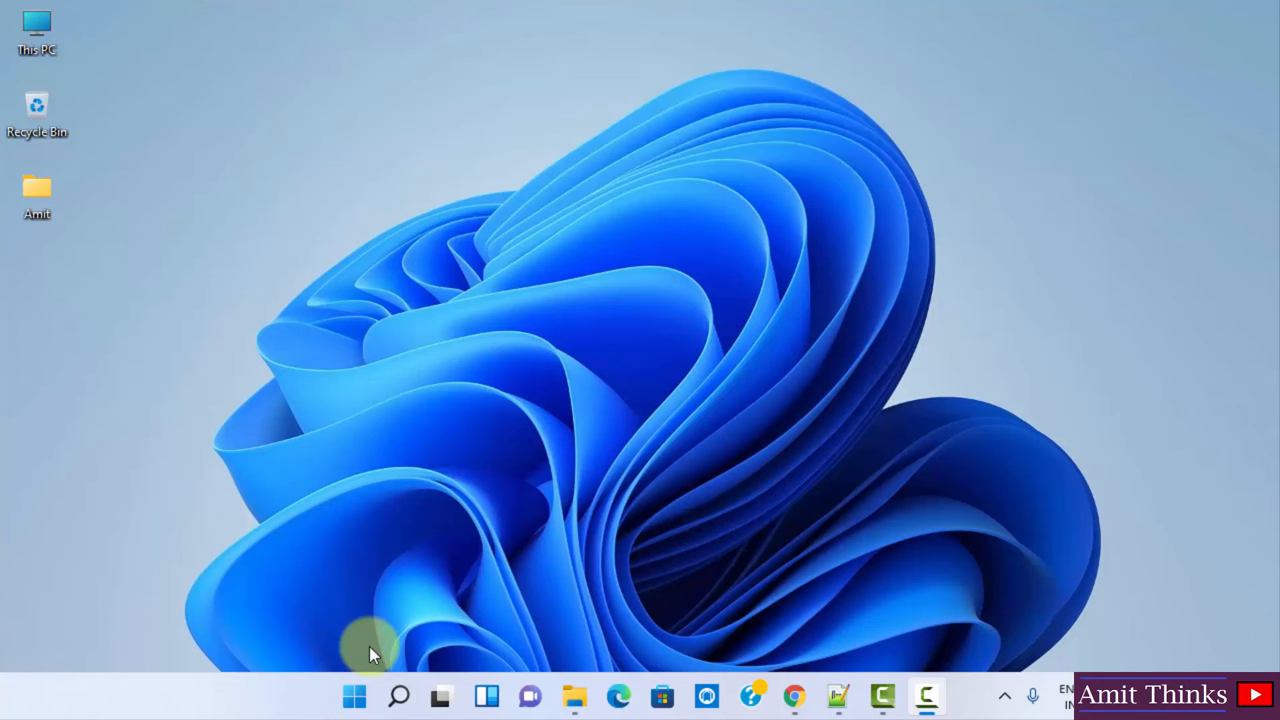
- Search the Start menu for 'snipping Tool' to find the app
left_click(354, 696)
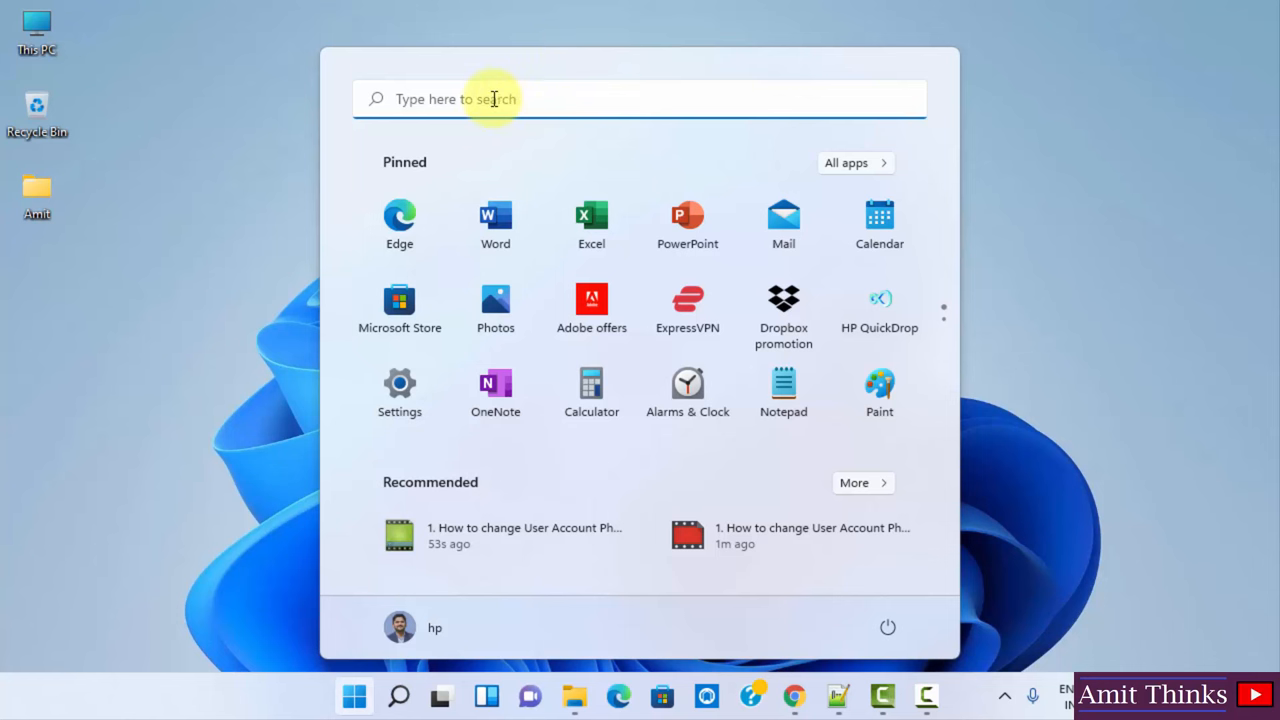
type("snipping Tool")
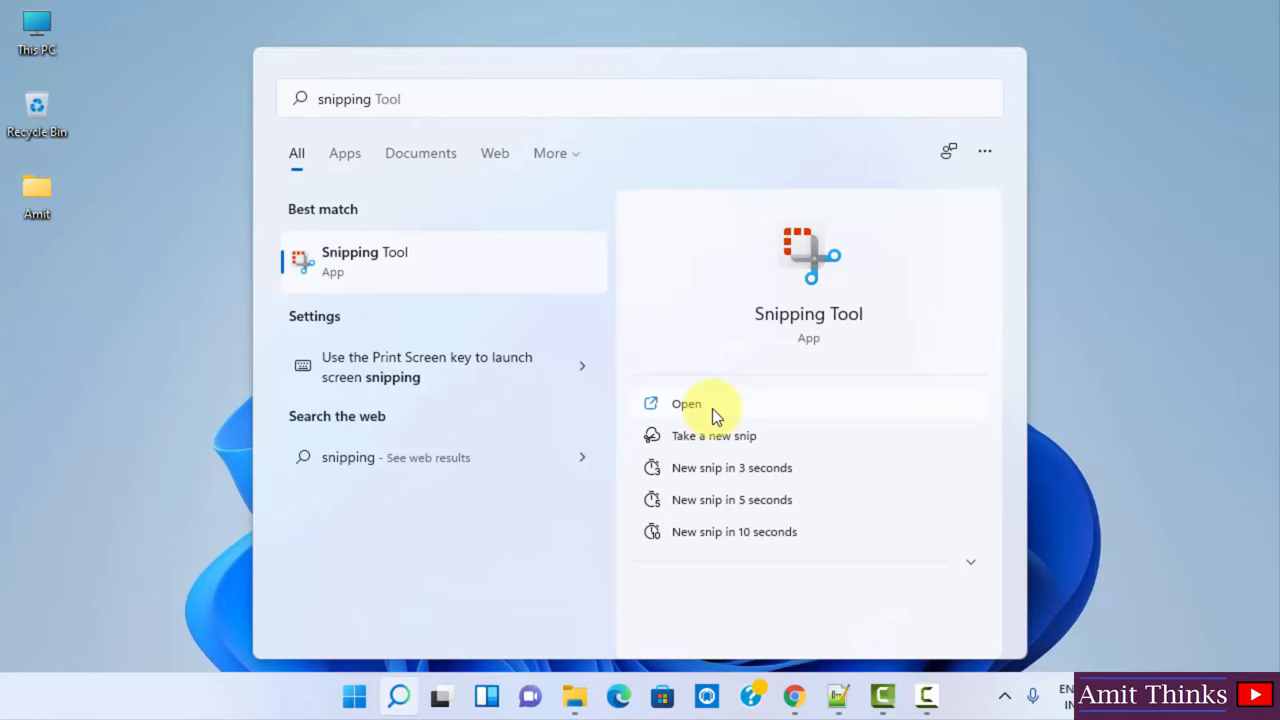
- Launch Snipping Tool, then show and dismiss its taskbar quick-tasks list
left_click(686, 404)
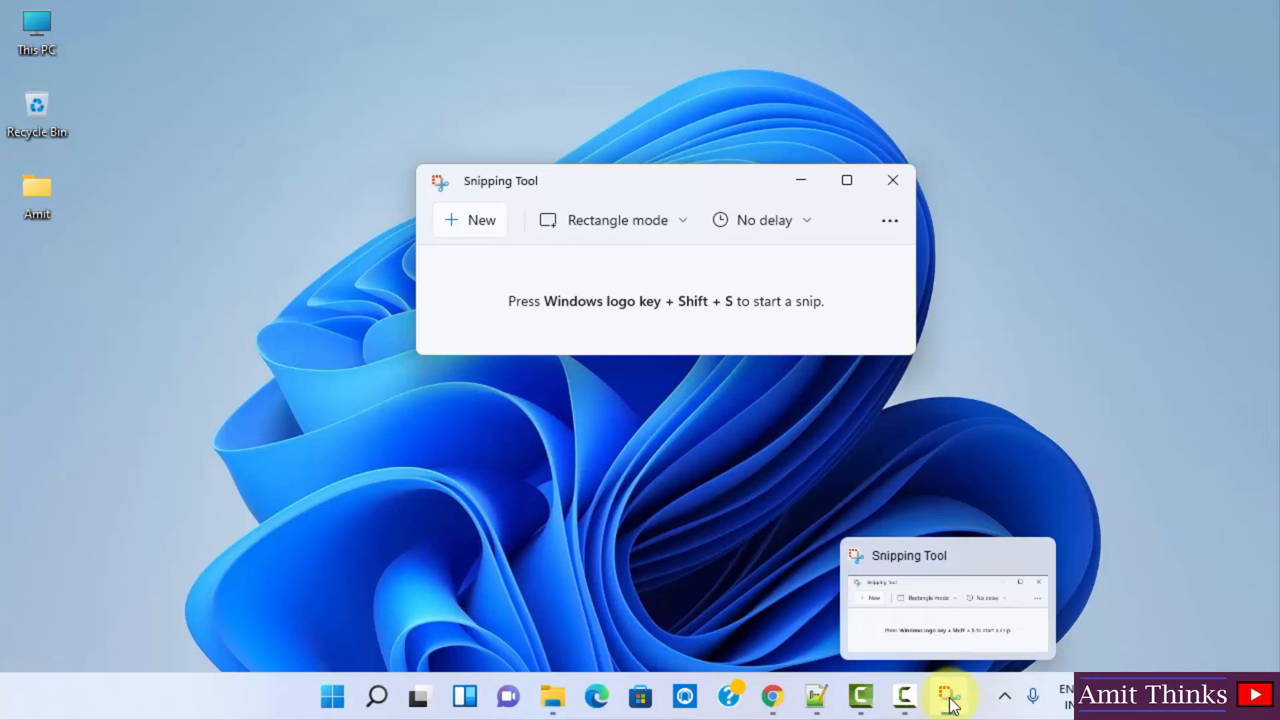
right_click(948, 695)
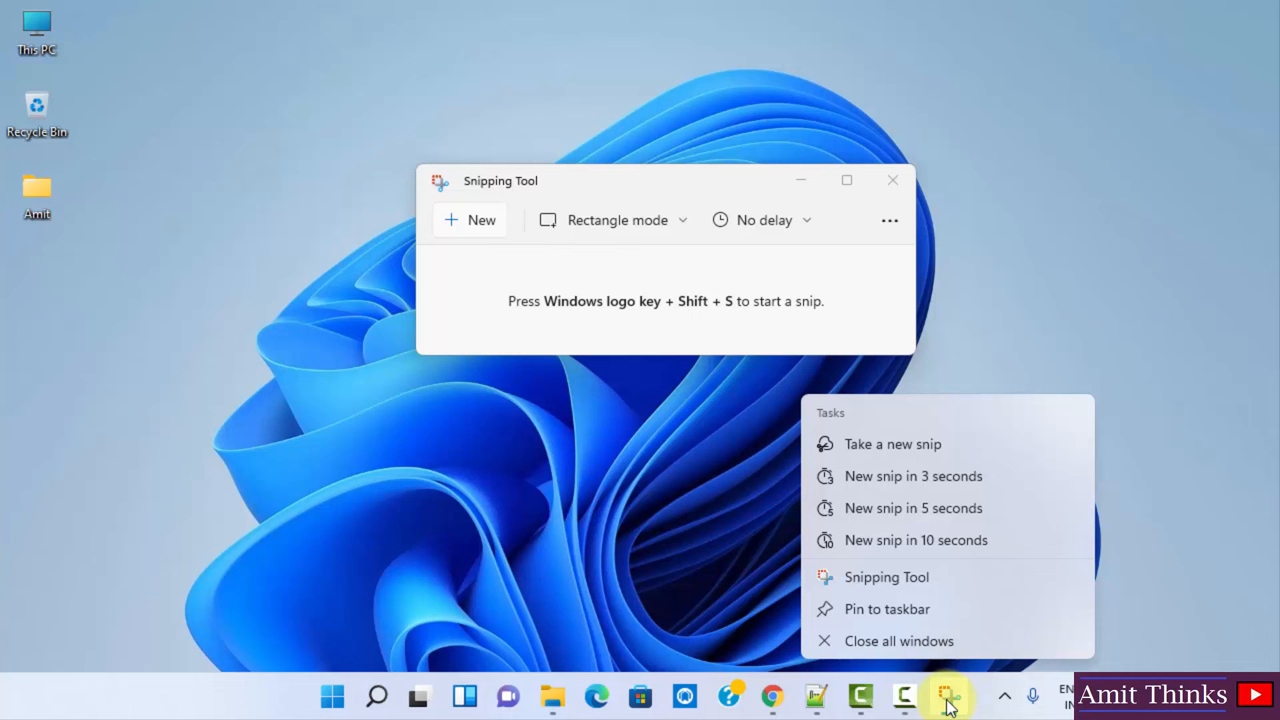
left_click(905, 610)
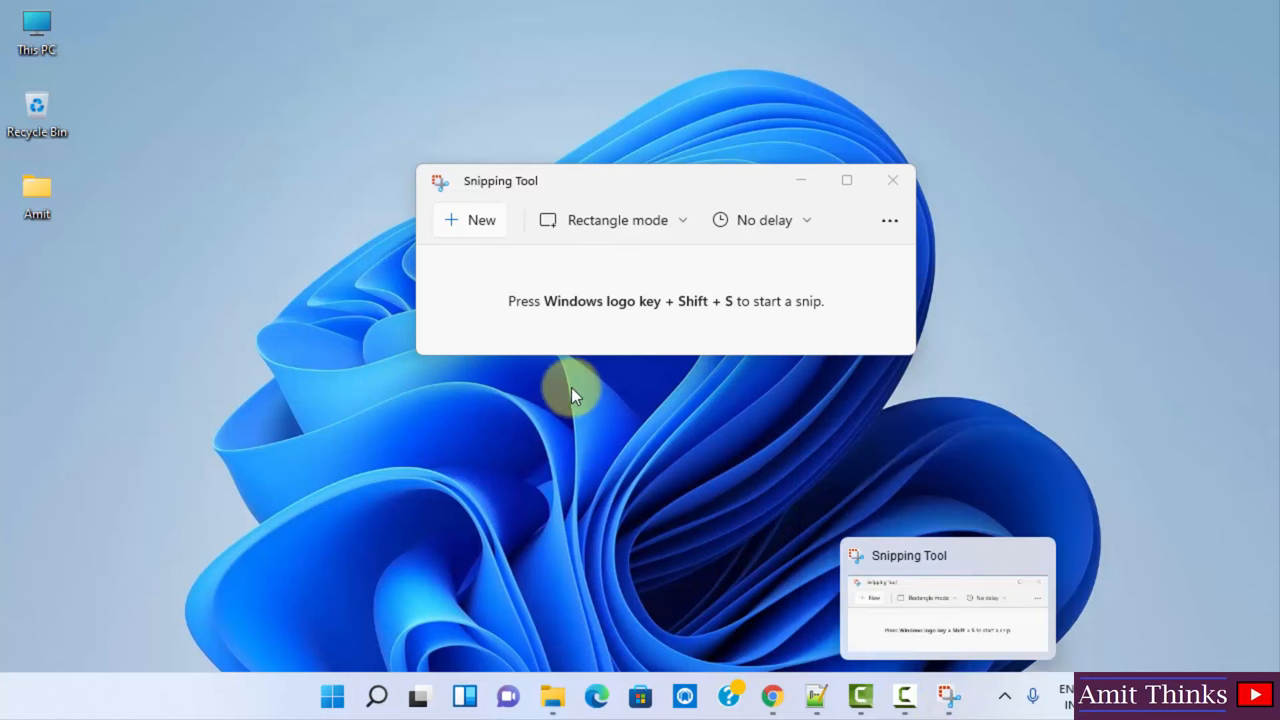
mouse_move(481, 235)
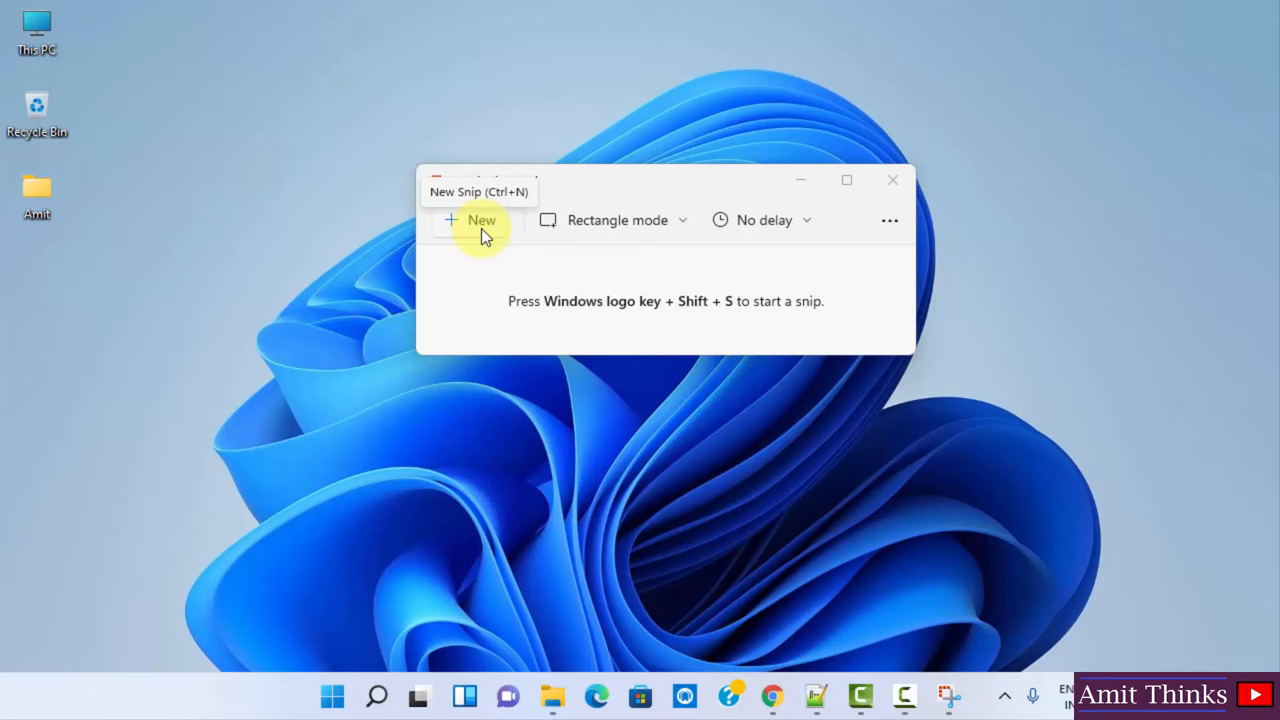
- Capture a small rectangular desktop snip, then begin another new snip
left_click(481, 220)
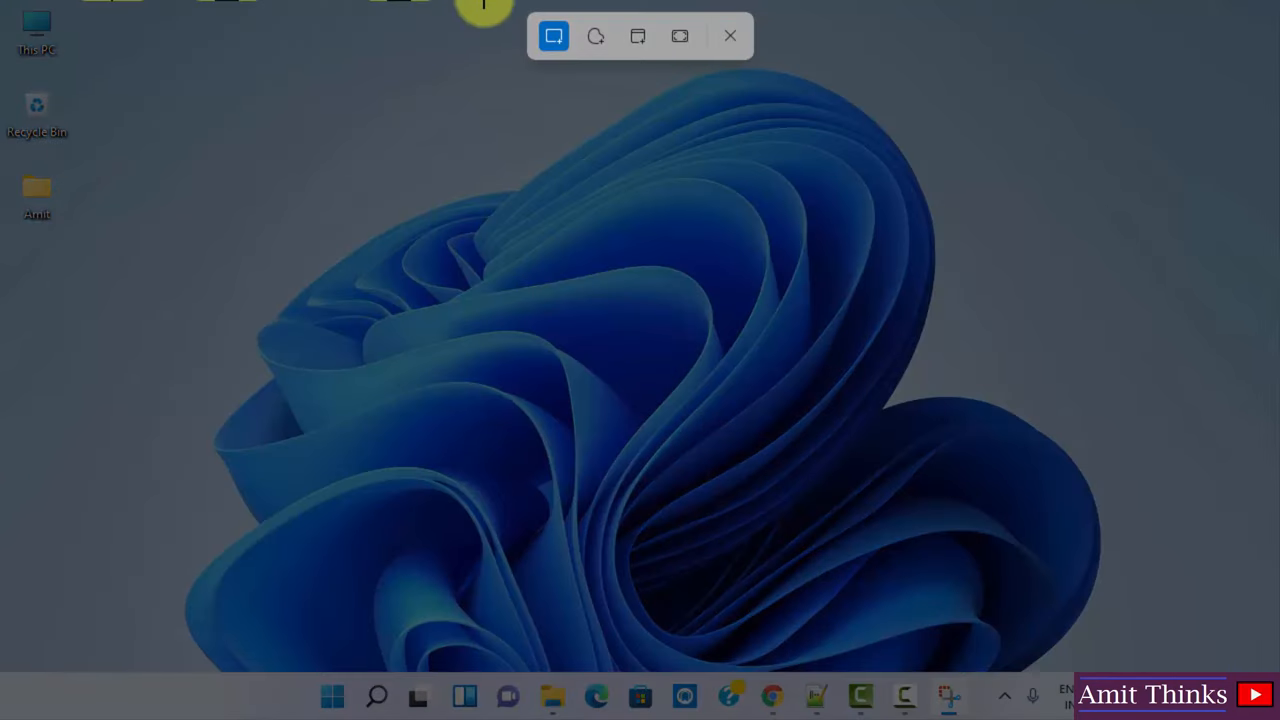
mouse_move(554, 36)
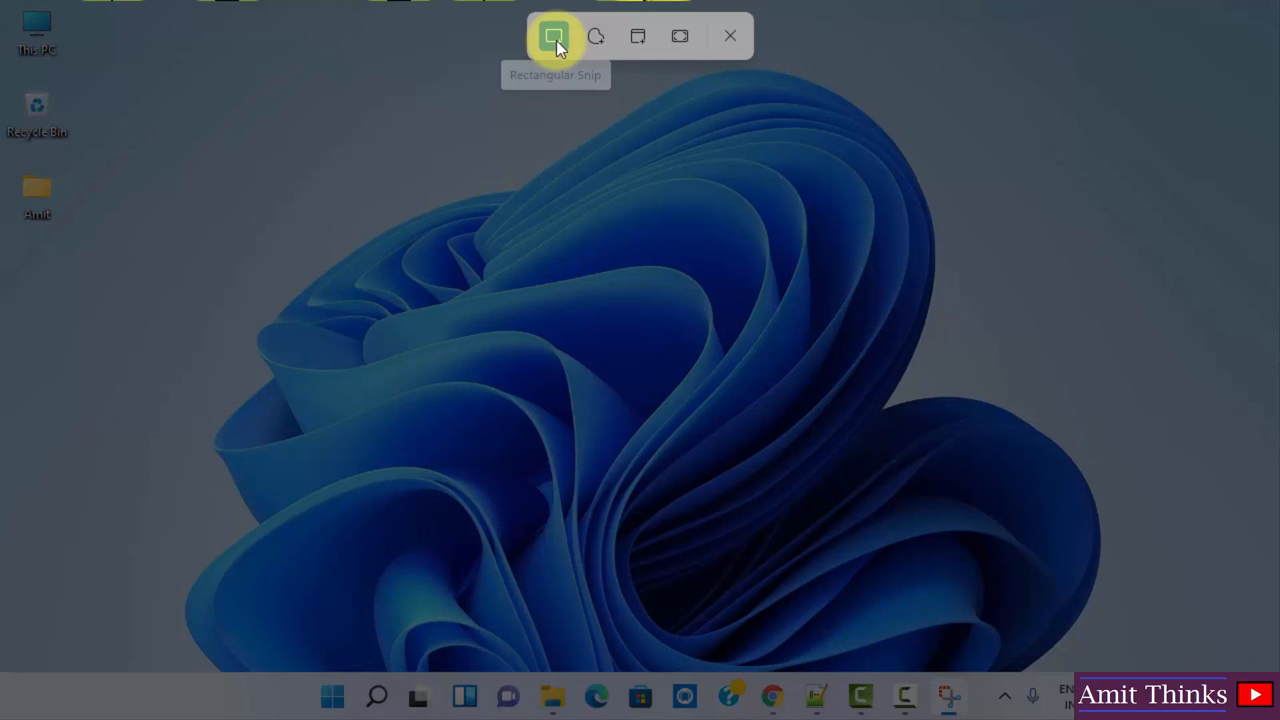
mouse_move(555, 37)
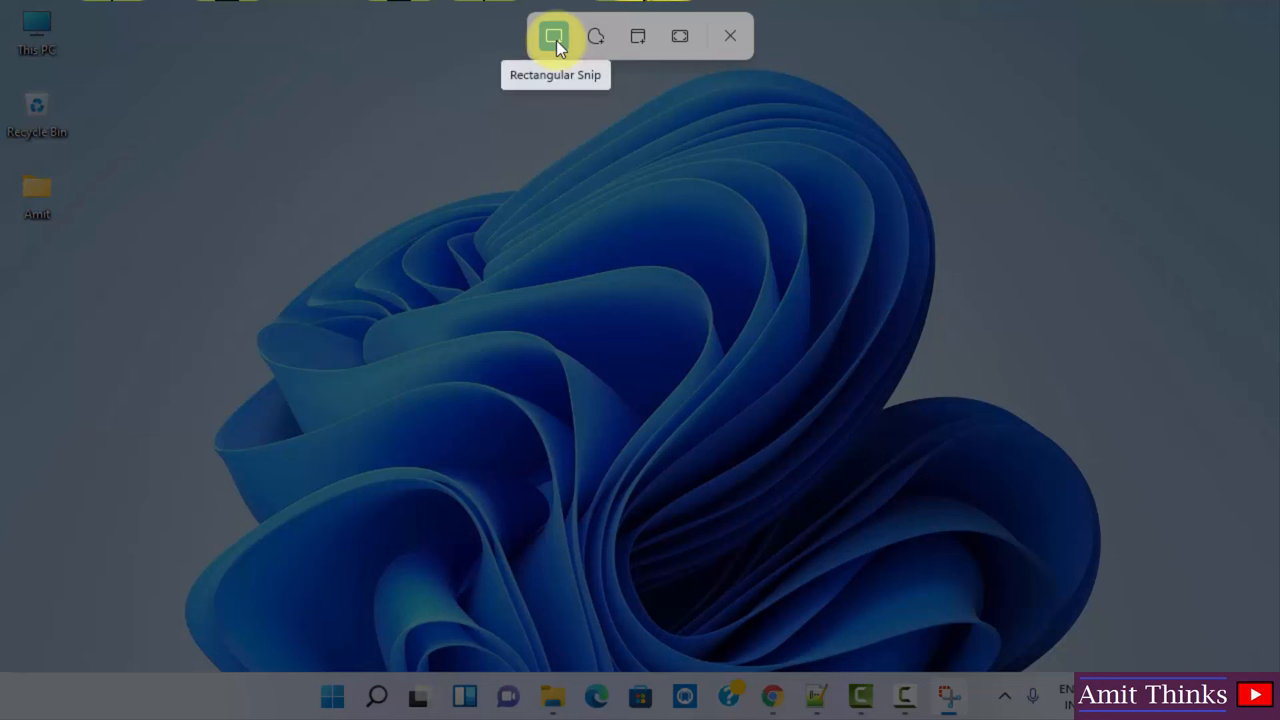
left_click(554, 36)
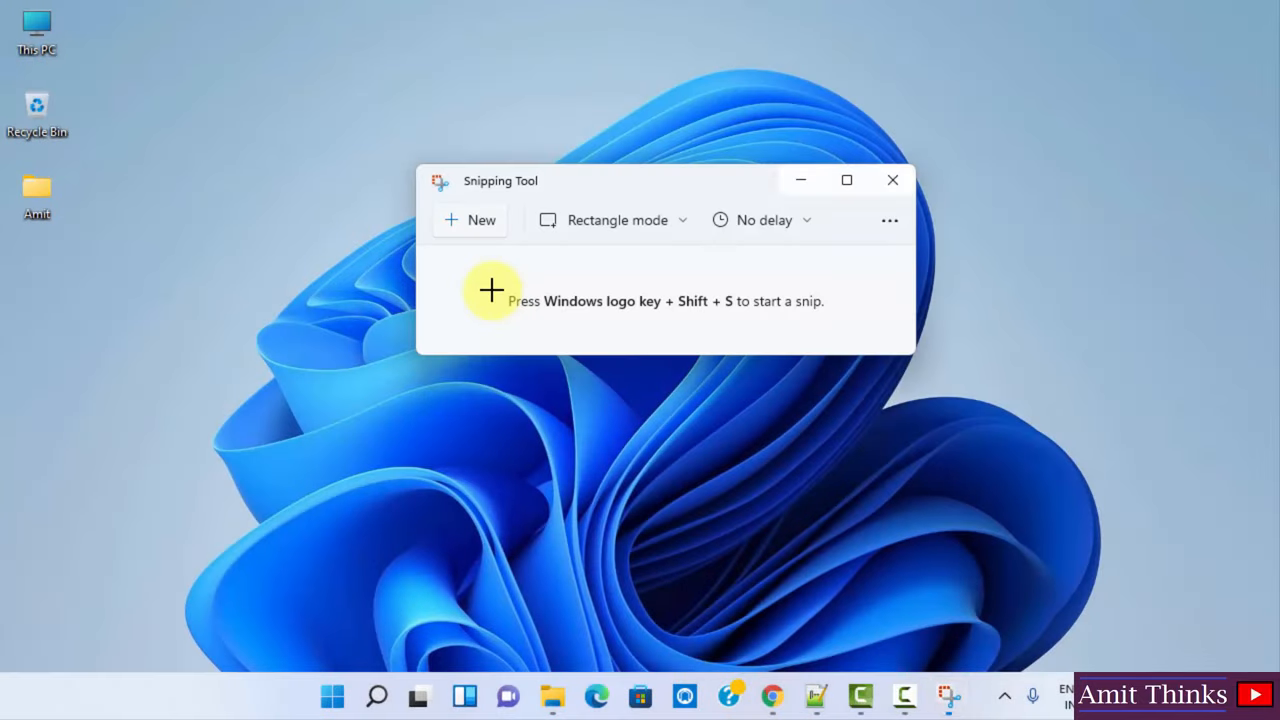
left_click(481, 219)
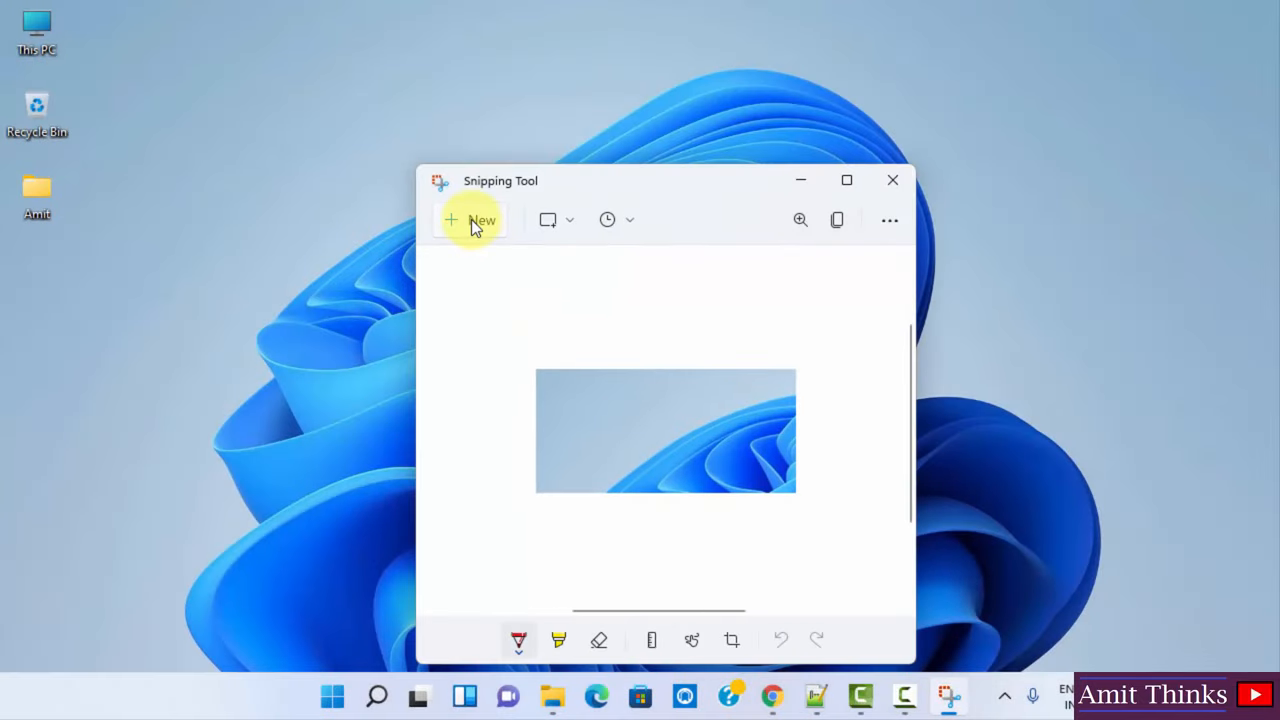
left_click(481, 219)
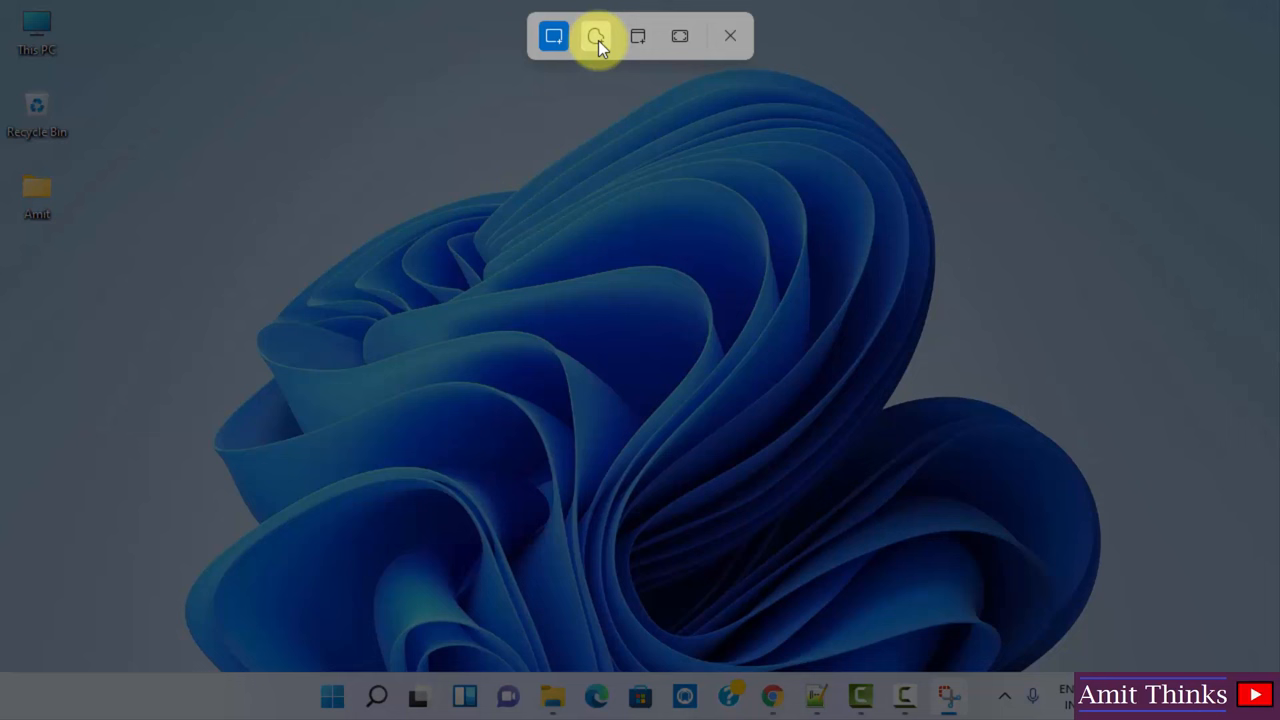
mouse_move(597, 36)
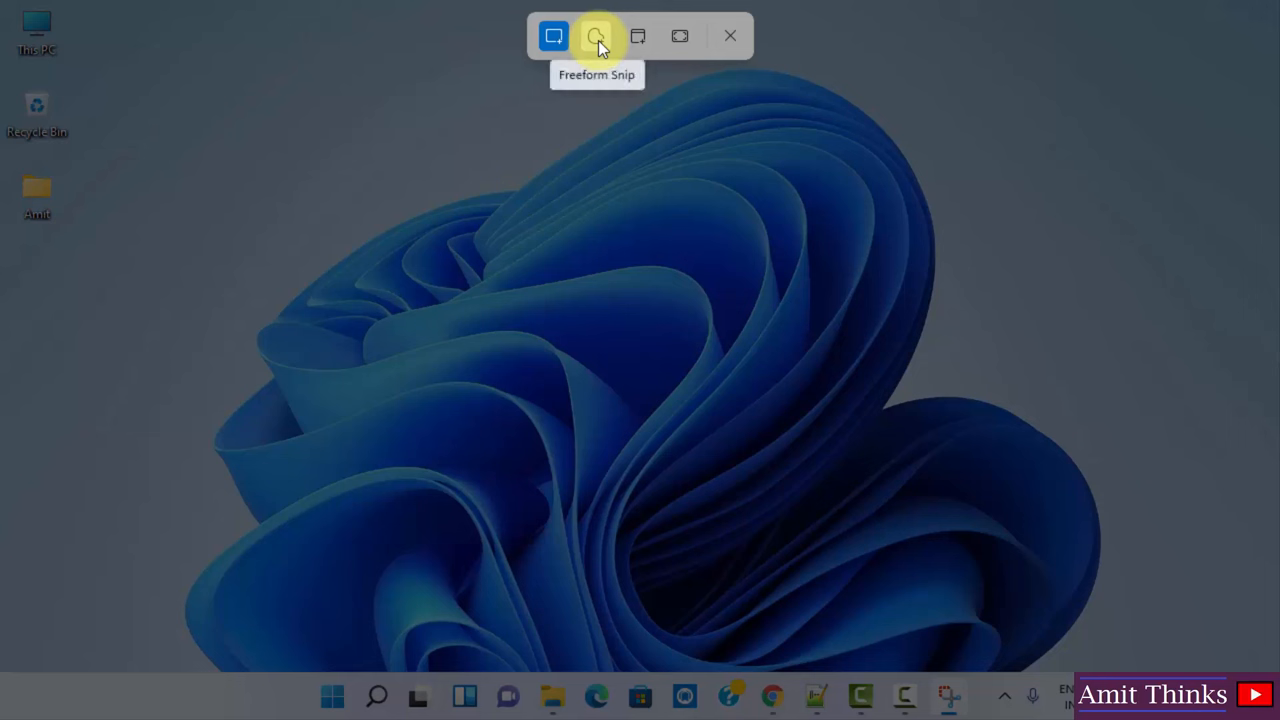
mouse_move(637, 36)
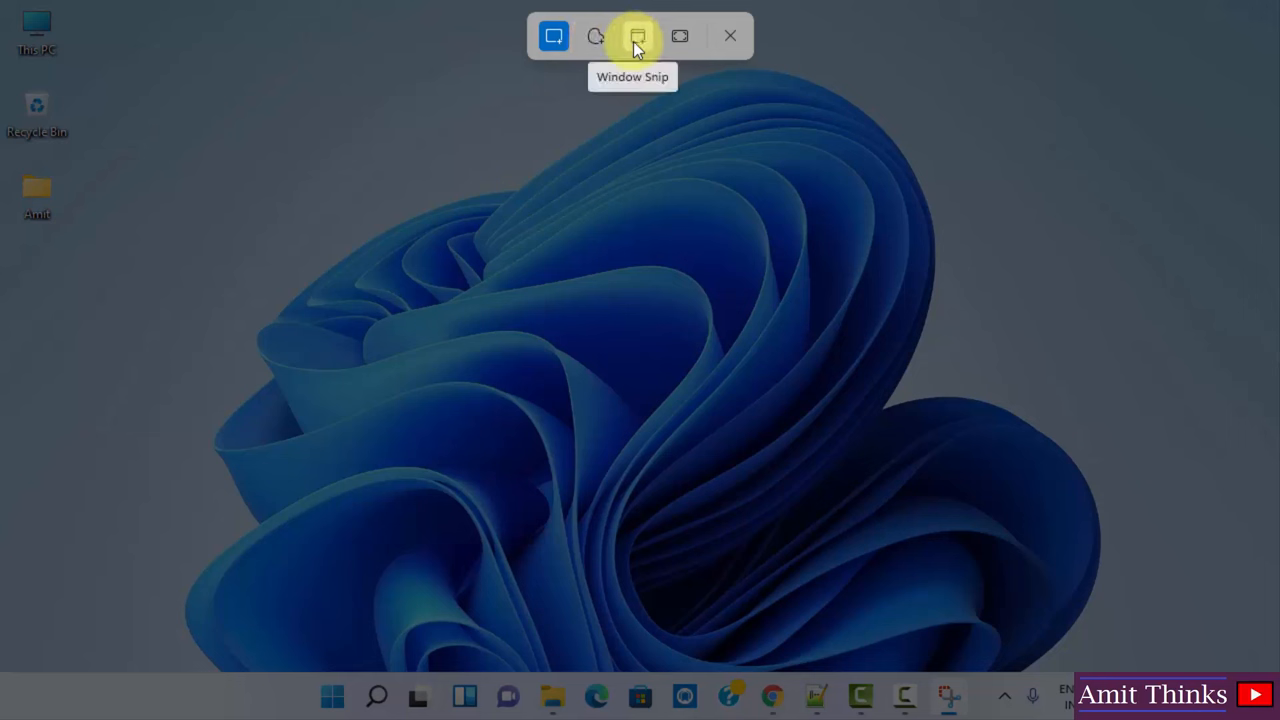
mouse_move(680, 36)
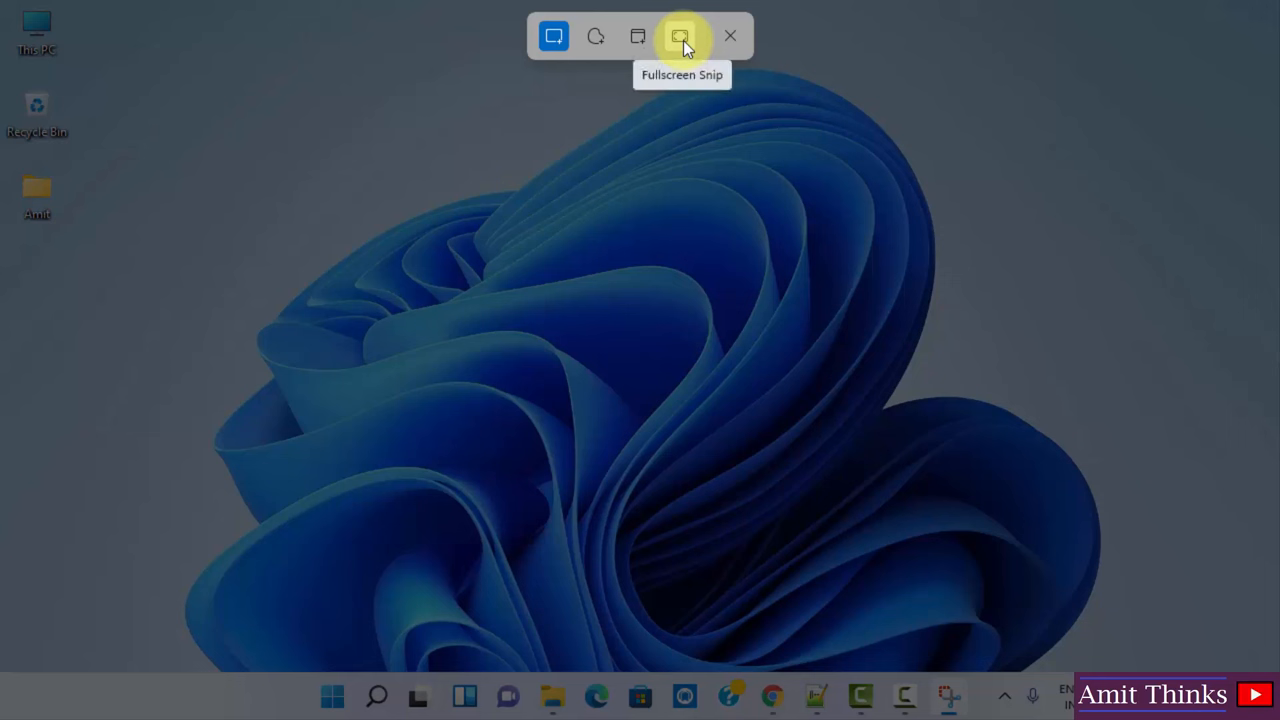
mouse_move(553, 36)
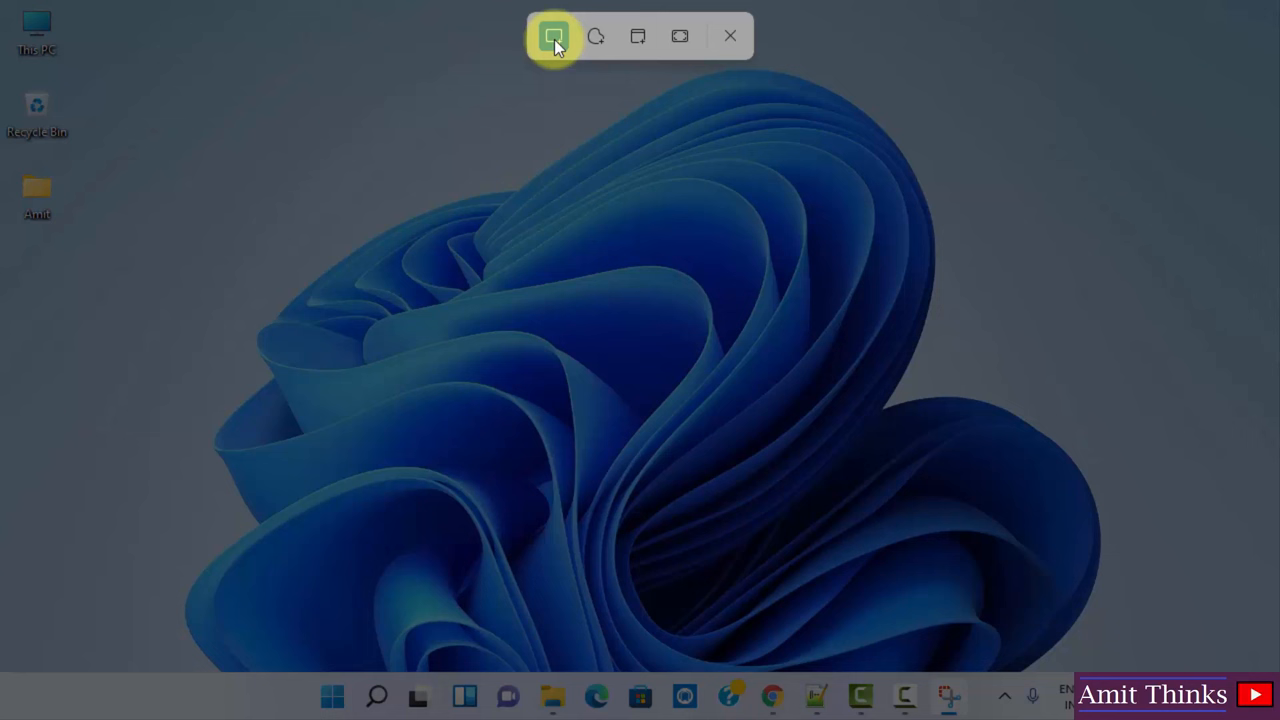
- Capture a rectangular snip around the blue wallpaper flower
left_click(553, 36)
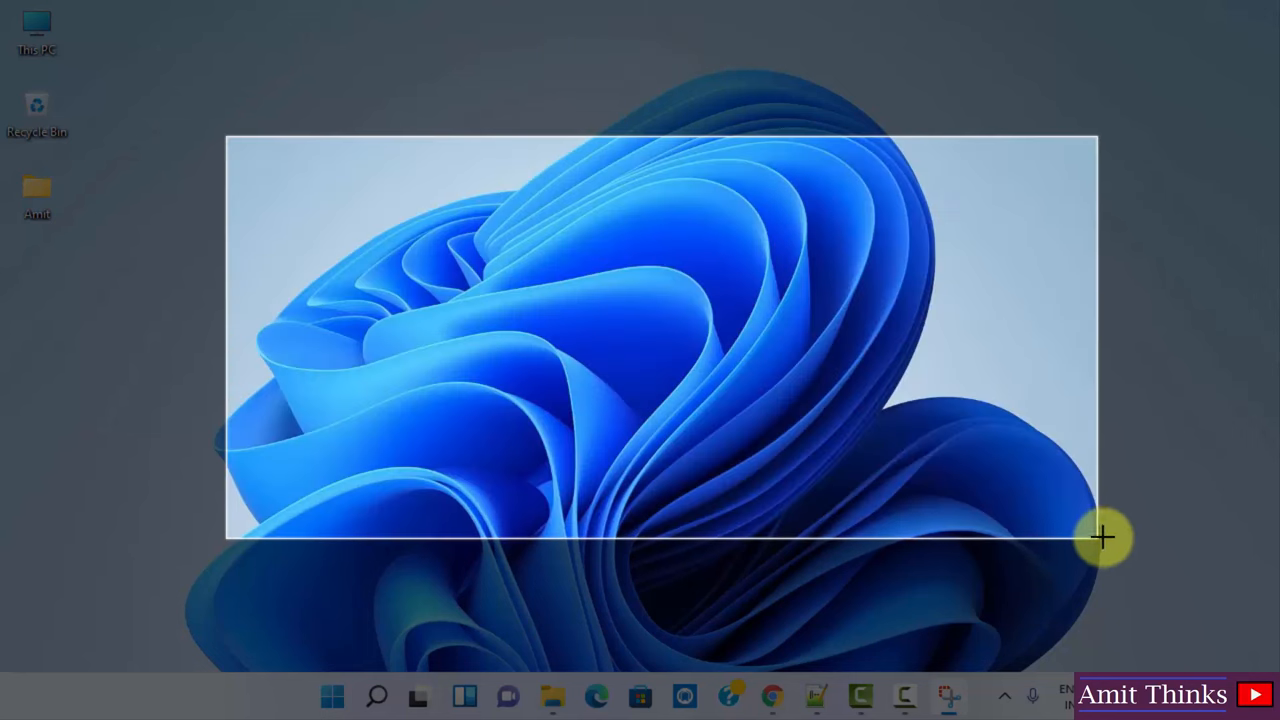
left_click_drag(1100, 537, 1122, 537)
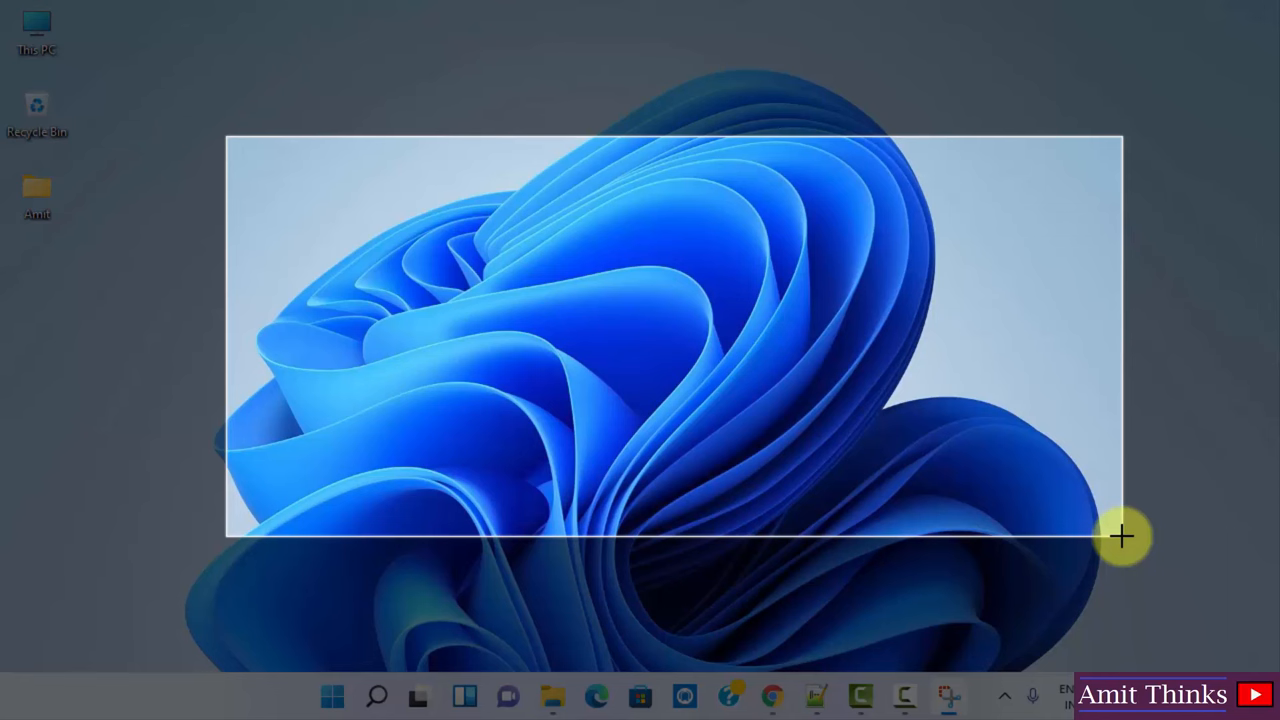
left_click(1122, 537)
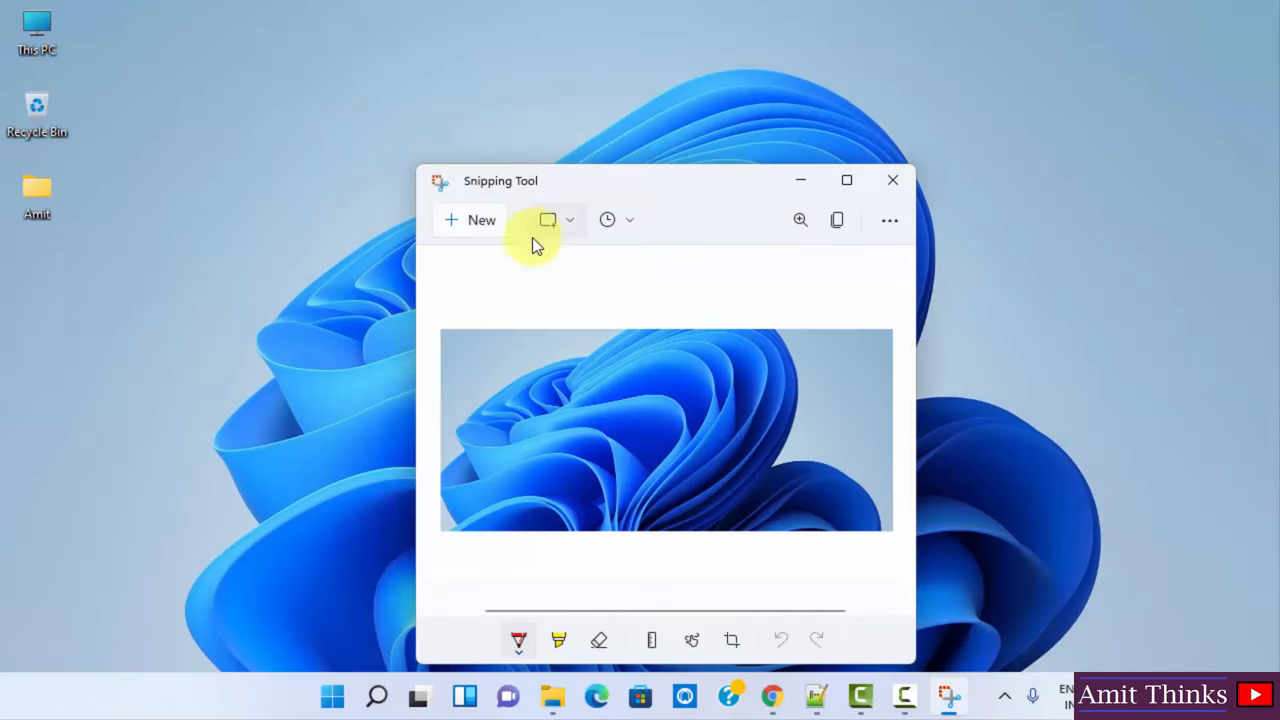
mouse_move(837, 220)
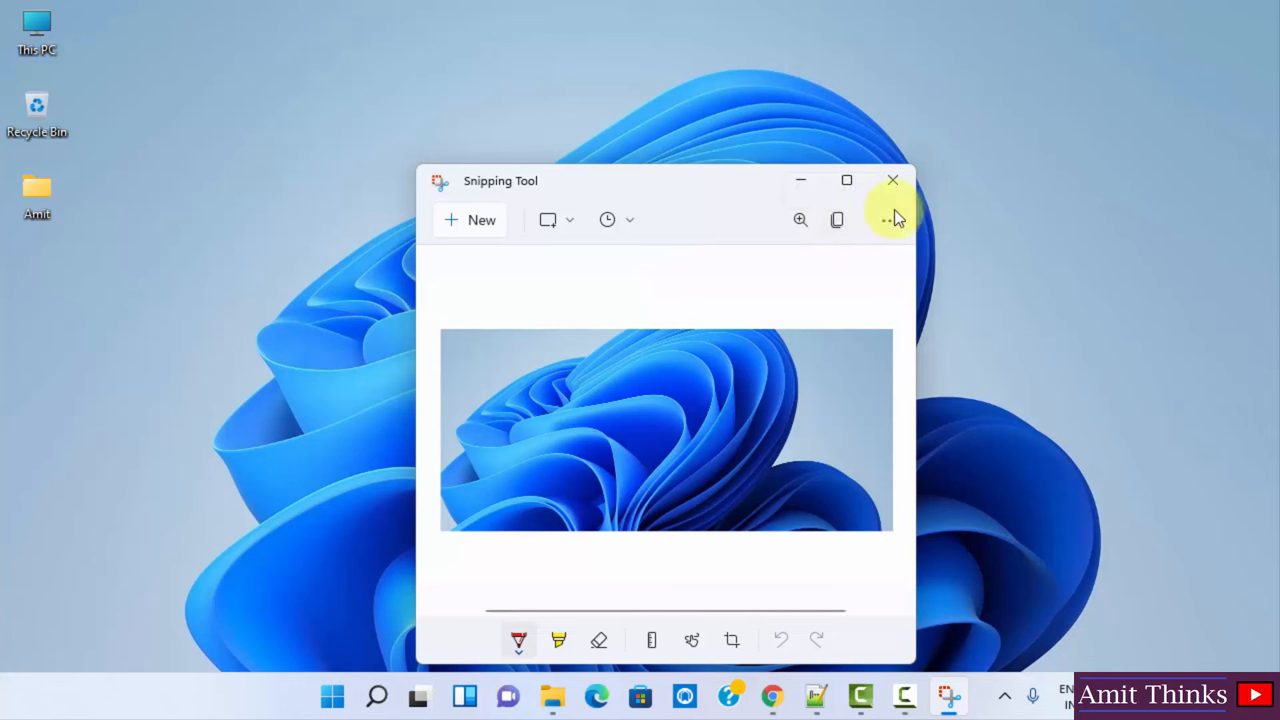
- Save the wallpaper snip to the Desktop as a PNG with the default name
left_click(889, 219)
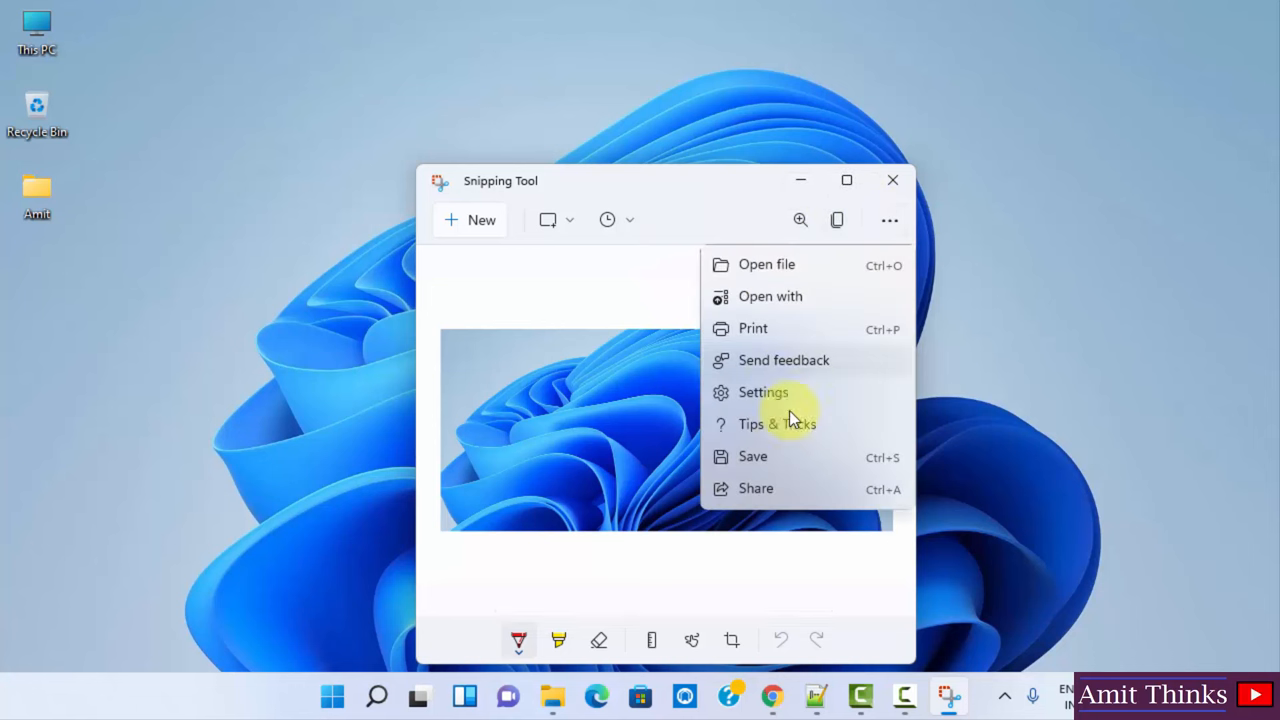
left_click(795, 470)
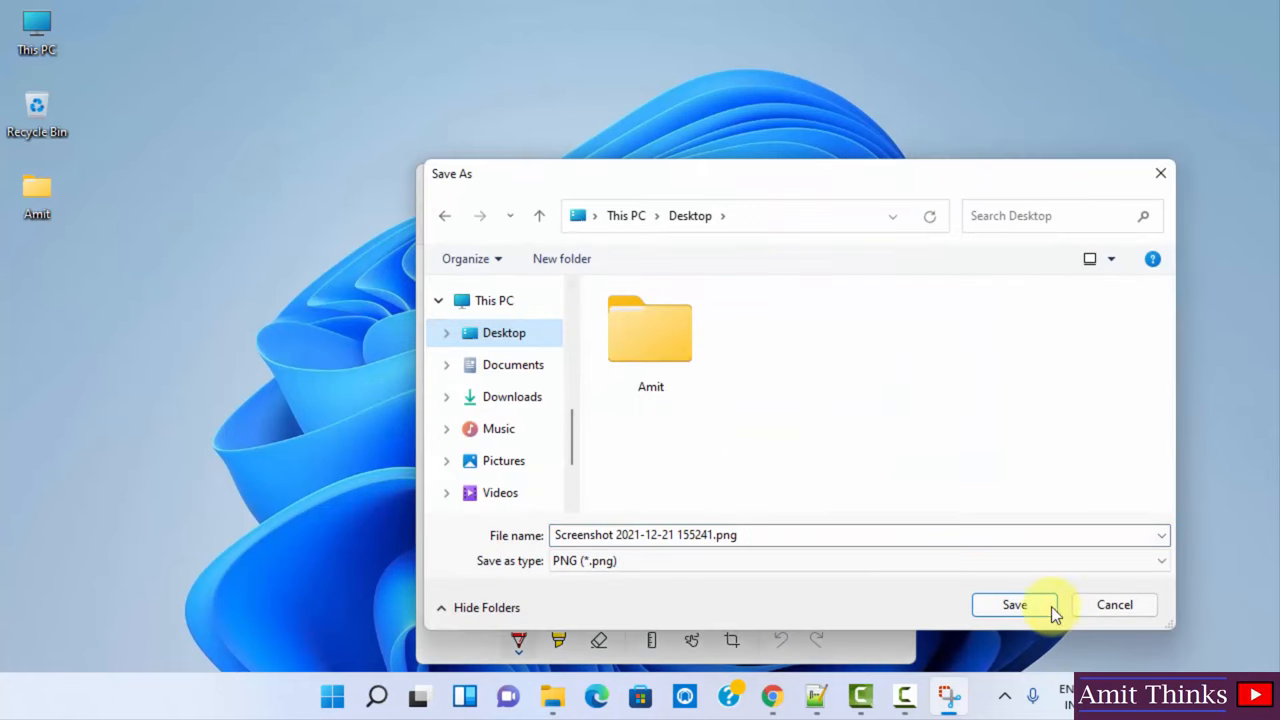
left_click(1014, 604)
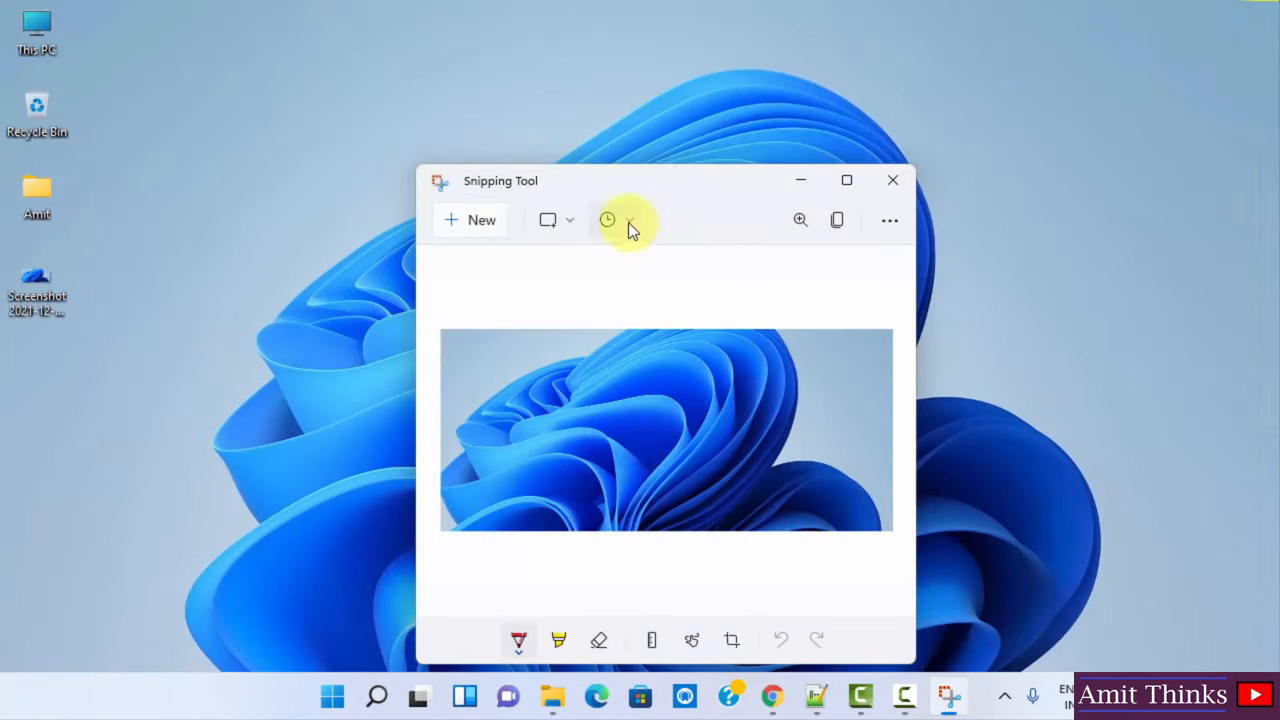
left_click(891, 180)
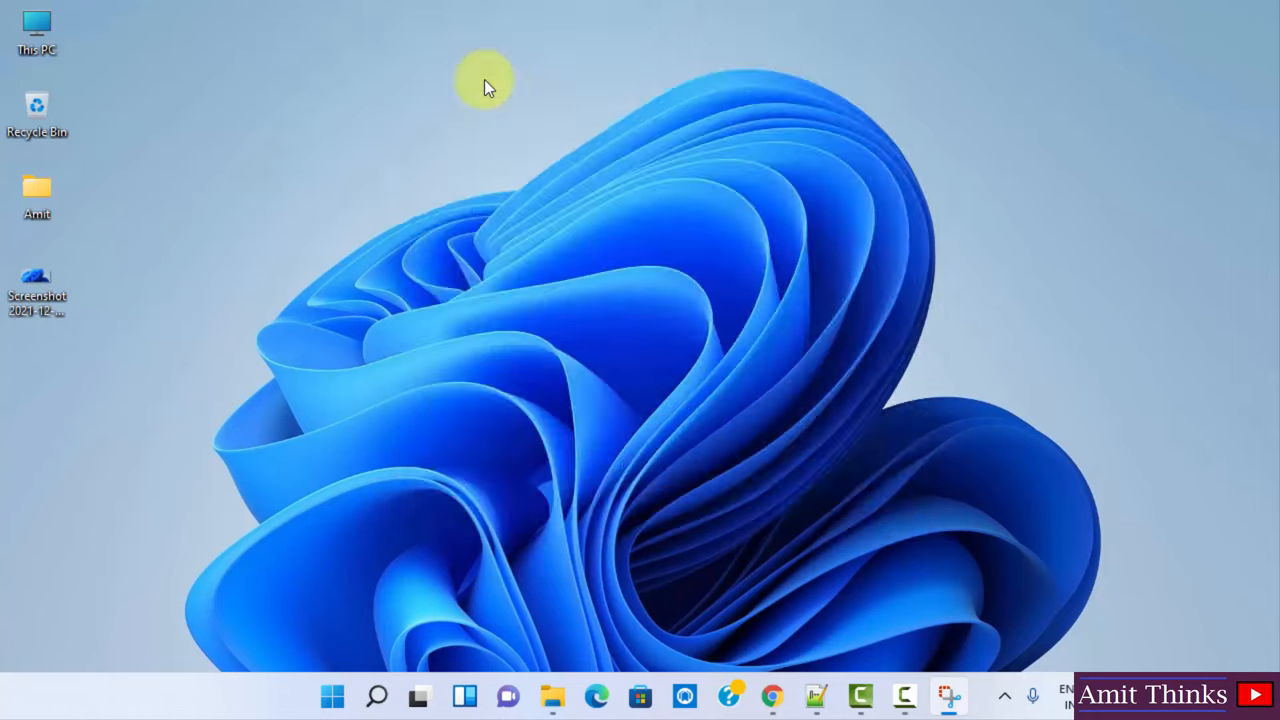
- Trace a freeform snip of the wallpaper flower and save it as 2.png
left_click(948, 695)
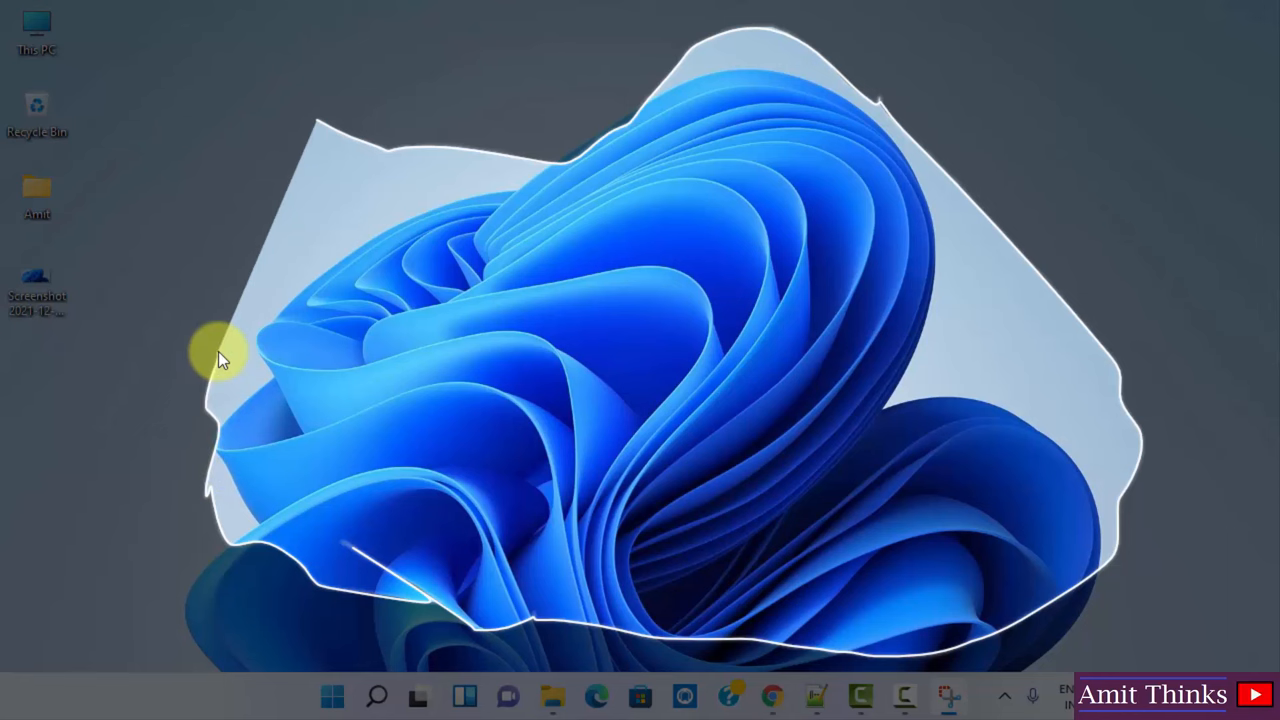
left_click(945, 695)
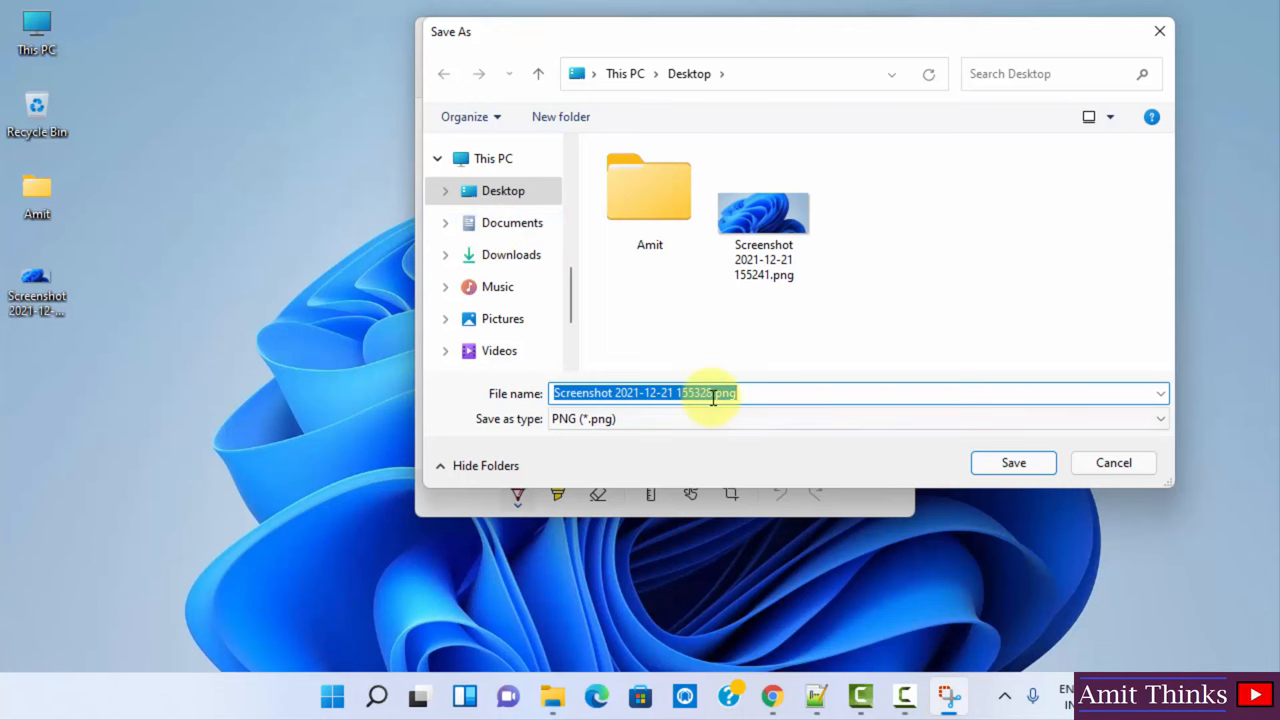
type("2.png")
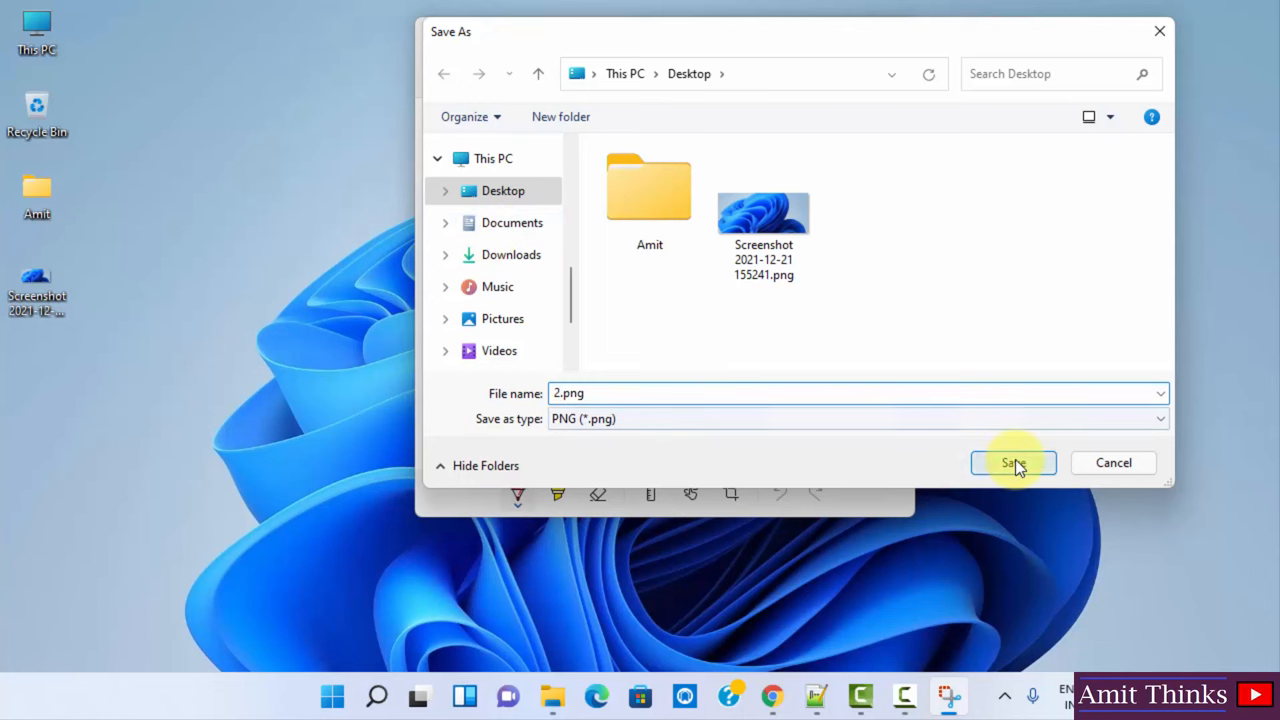
left_click(1013, 462)
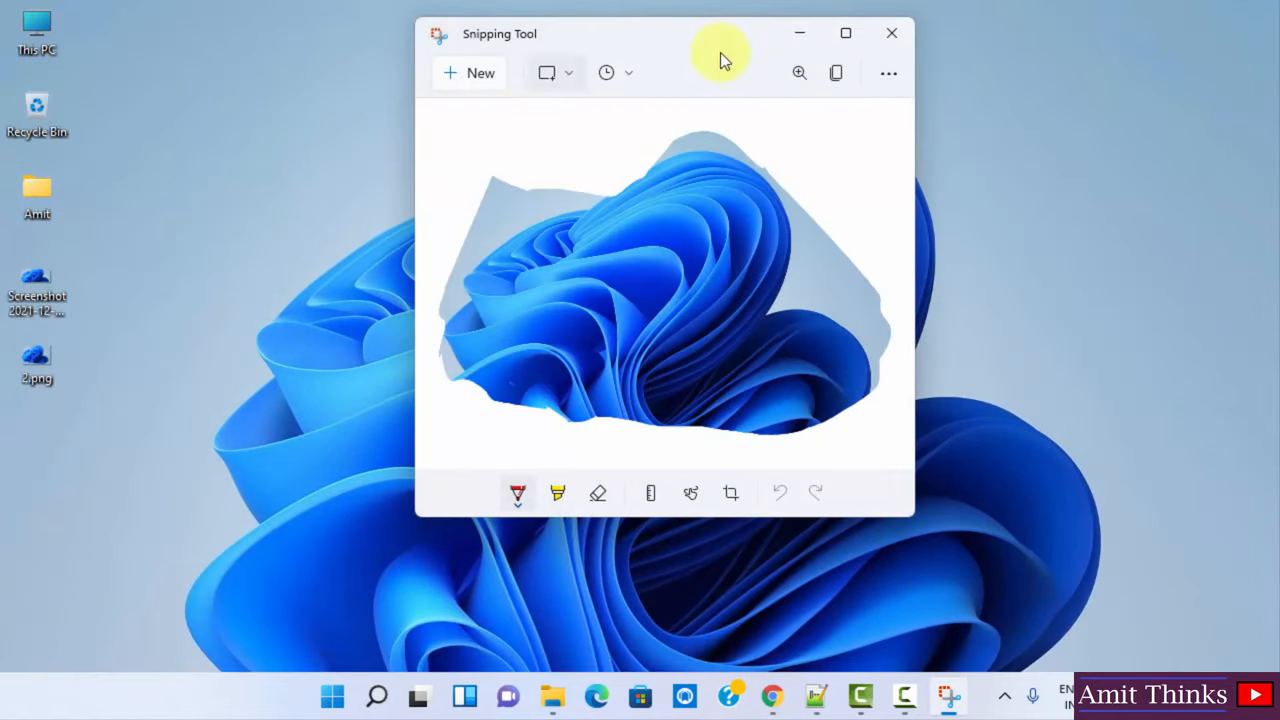
mouse_move(620, 80)
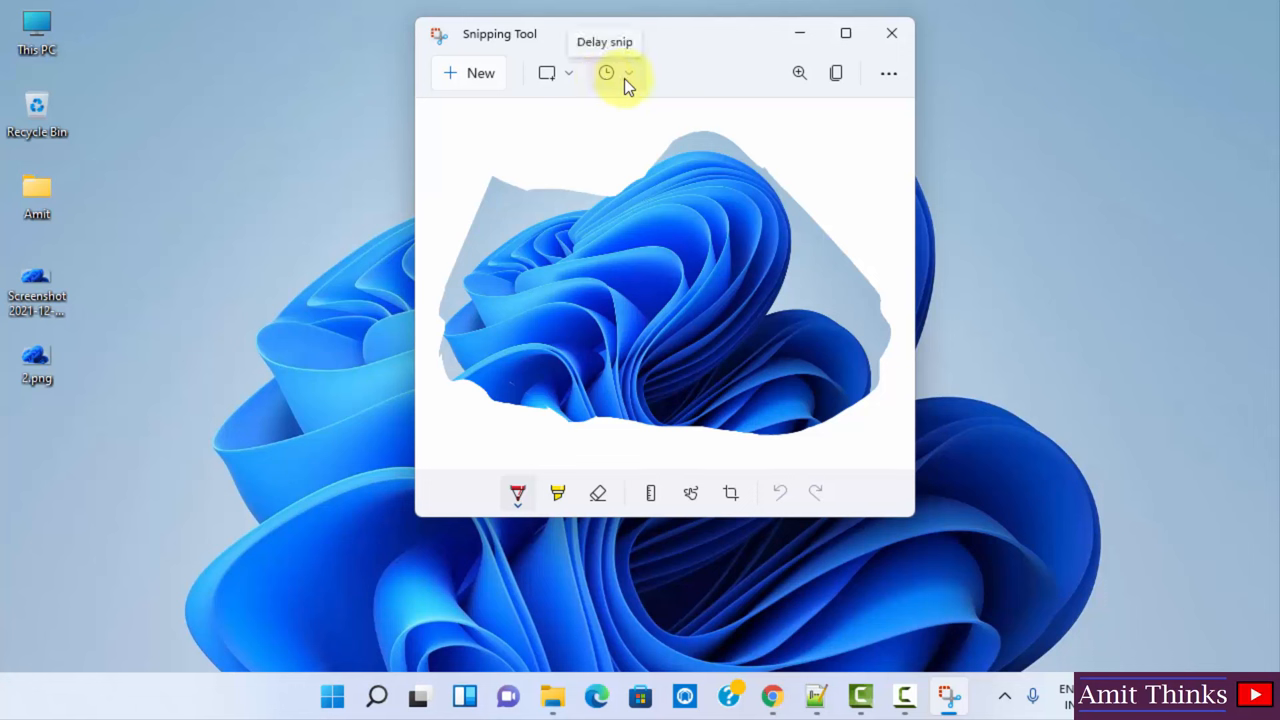
- Check the Delay snip and snip mode dropdowns, then bring up the capture overlay
left_click(628, 72)
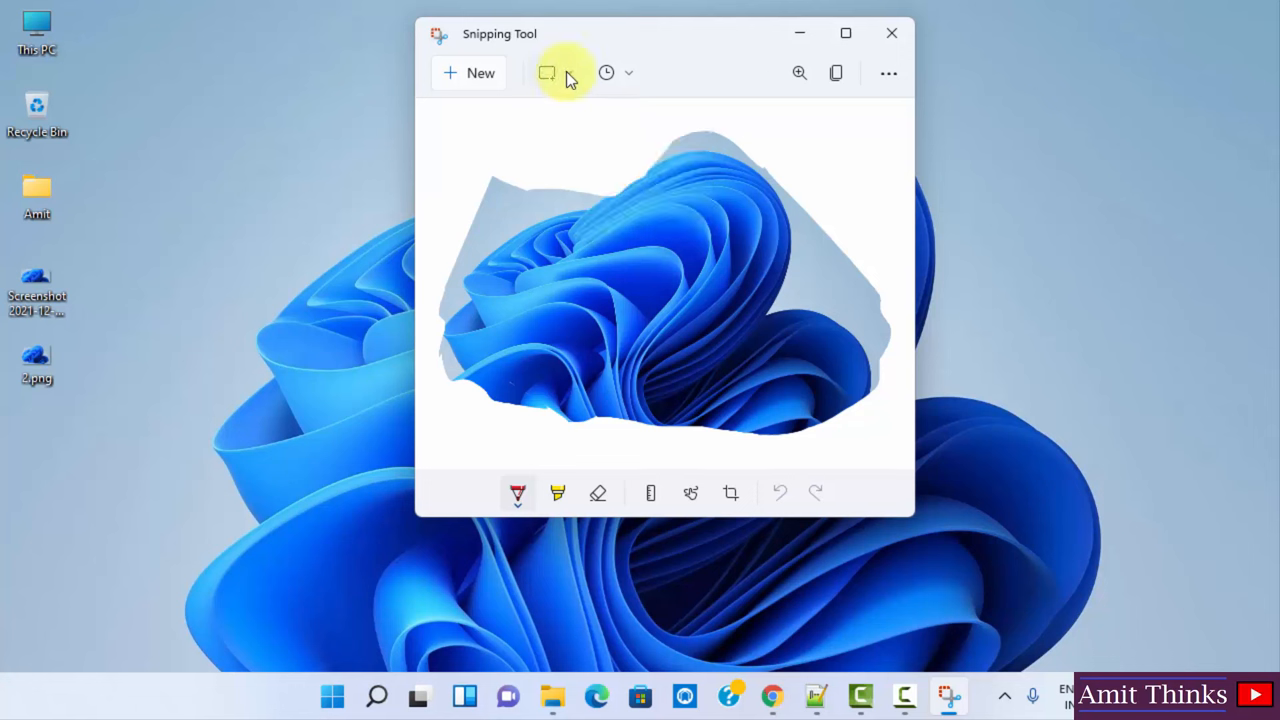
mouse_move(612, 118)
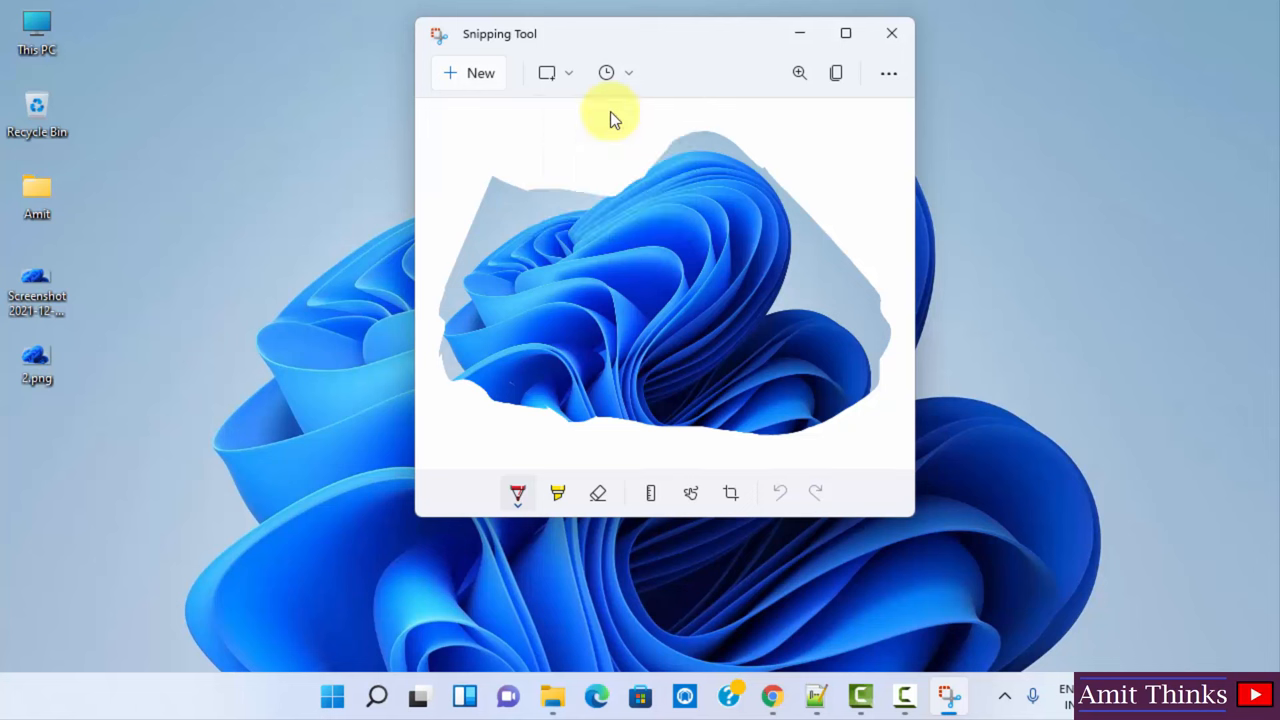
left_click(607, 72)
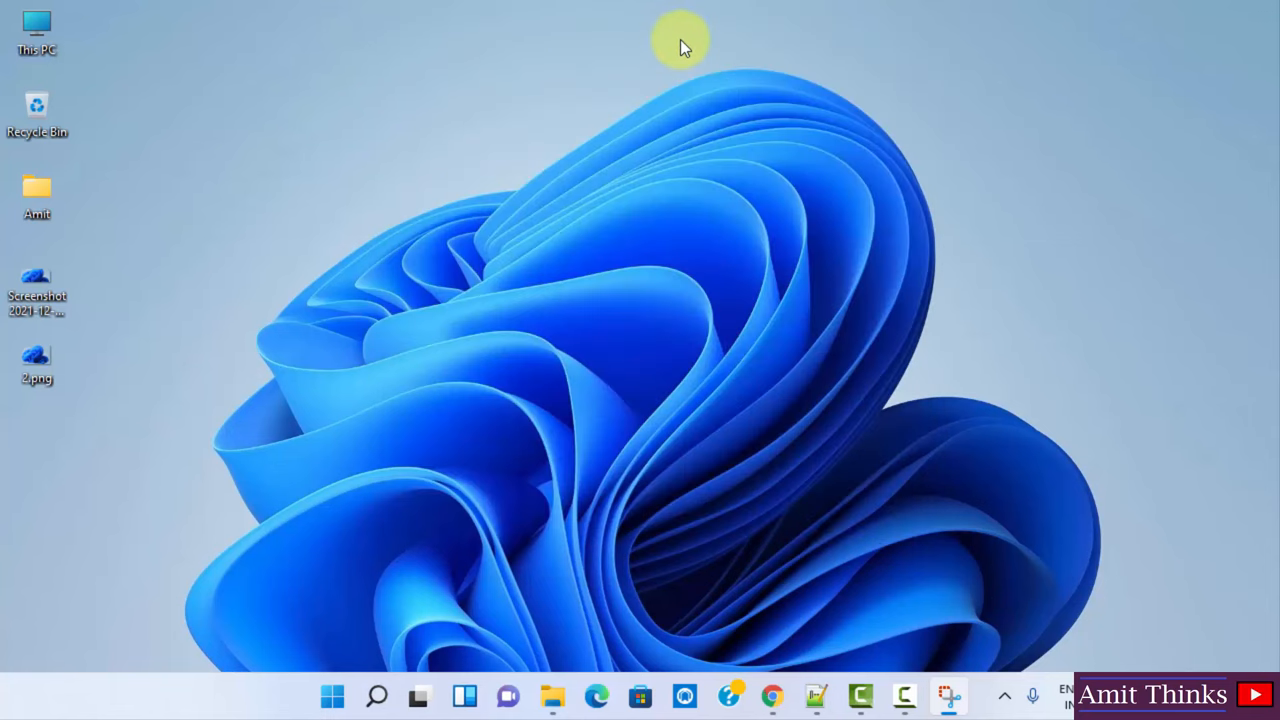
left_click(948, 695)
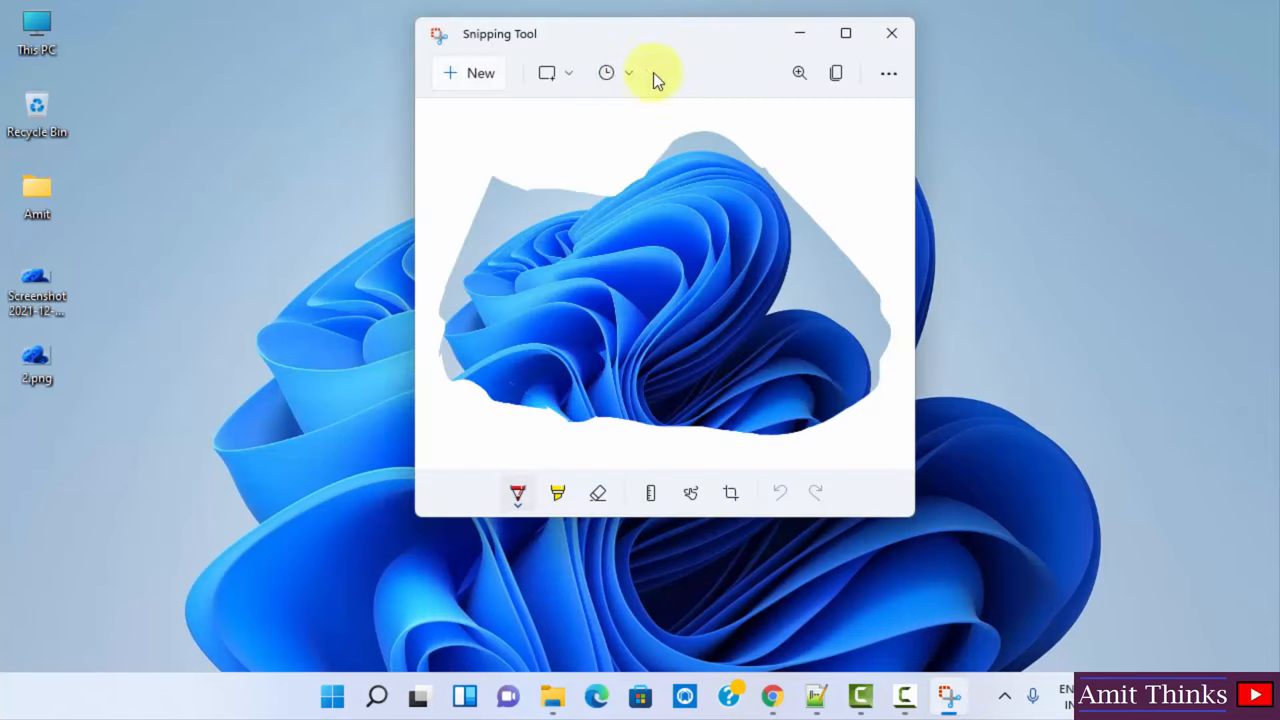
mouse_move(685, 195)
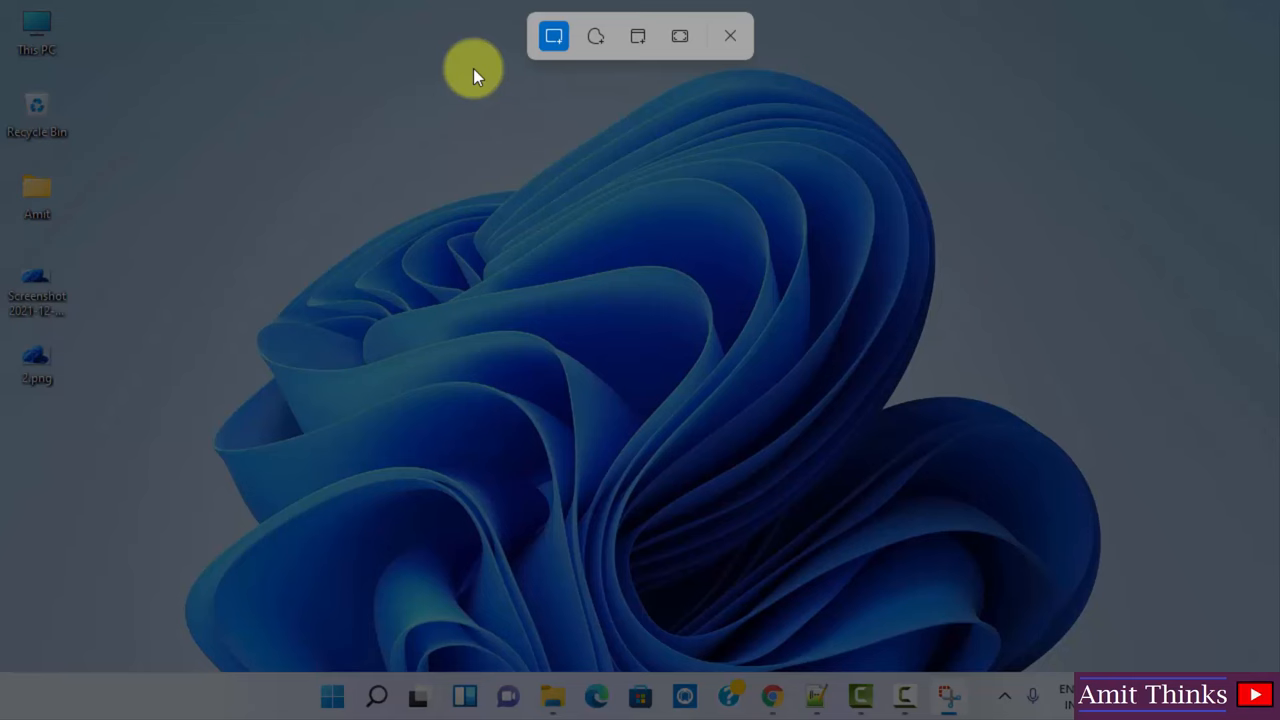
- Capture a rectangular wallpaper snip and mark it with a red pen arrow and green highlighter
left_click(553, 36)
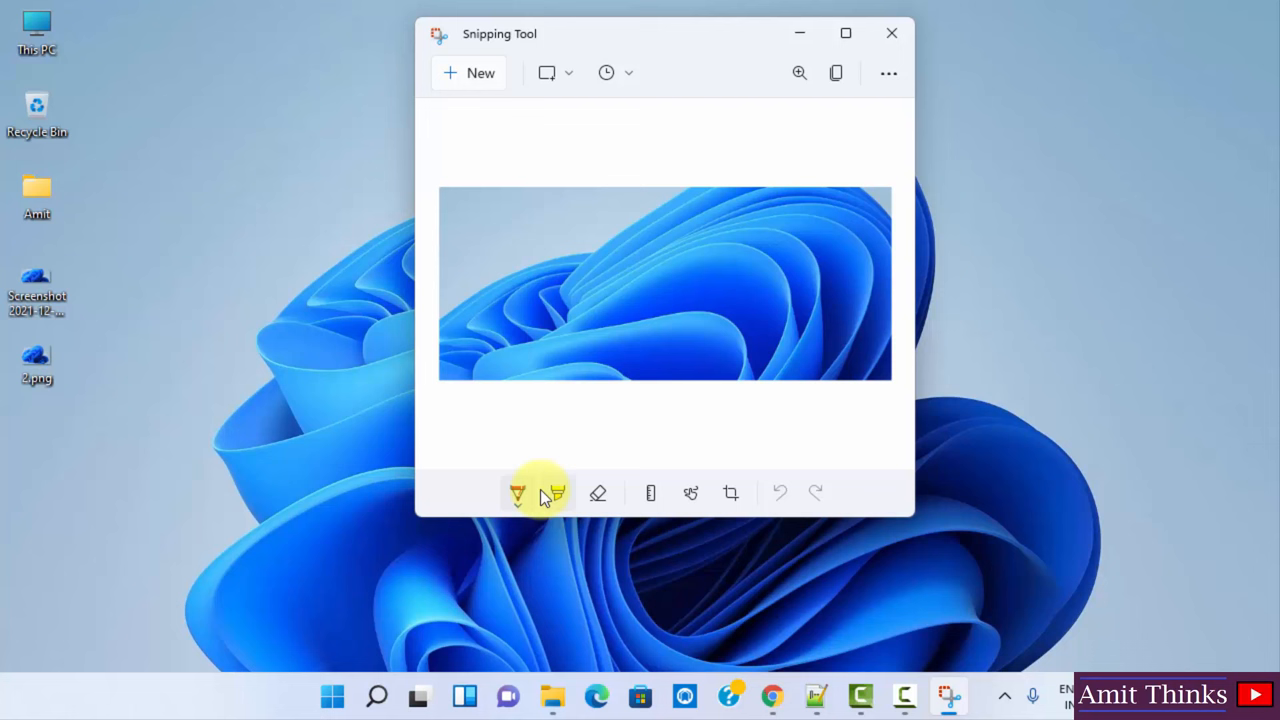
left_click_drag(535, 285, 845, 345)
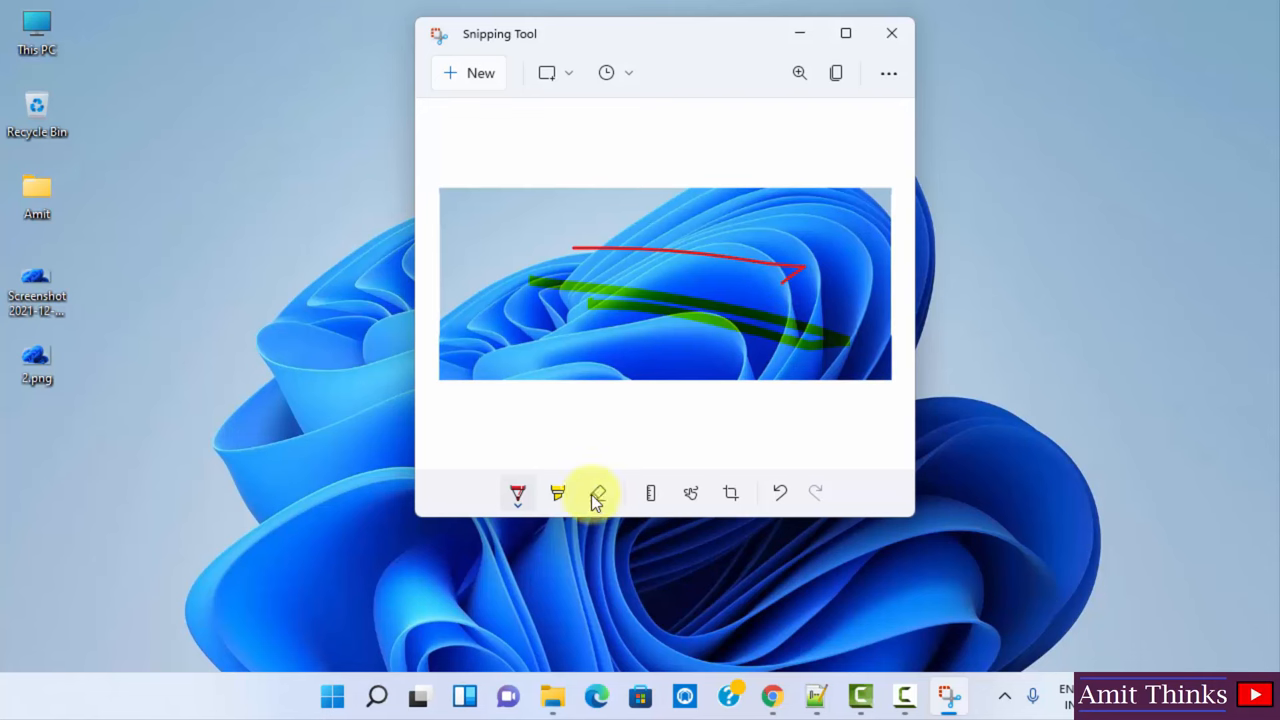
left_click(517, 492)
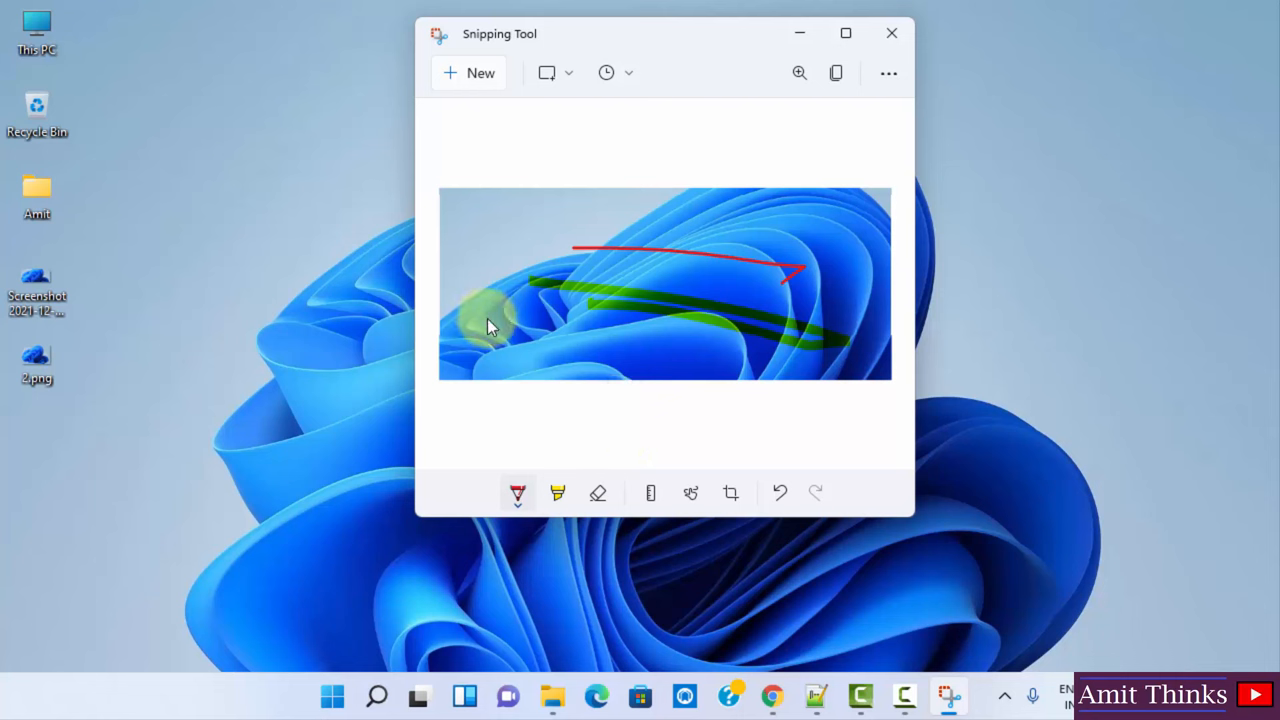
left_click_drag(485, 325, 730, 360)
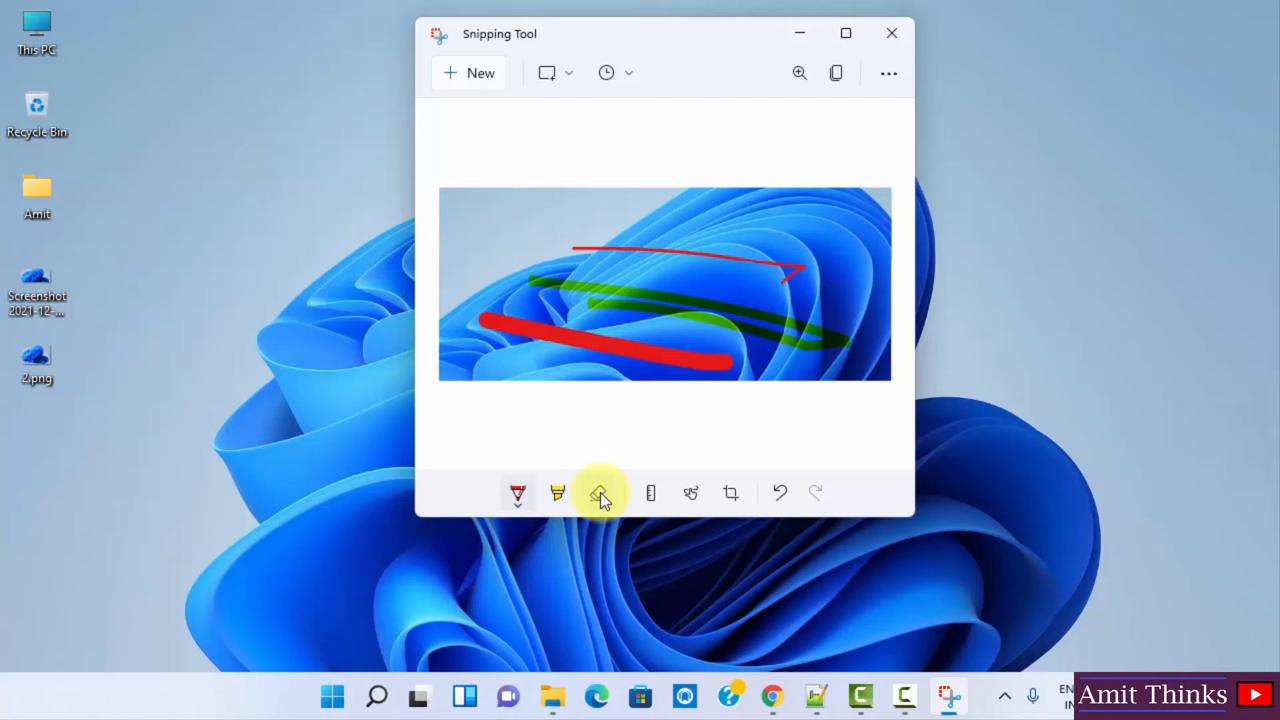
left_click(597, 492)
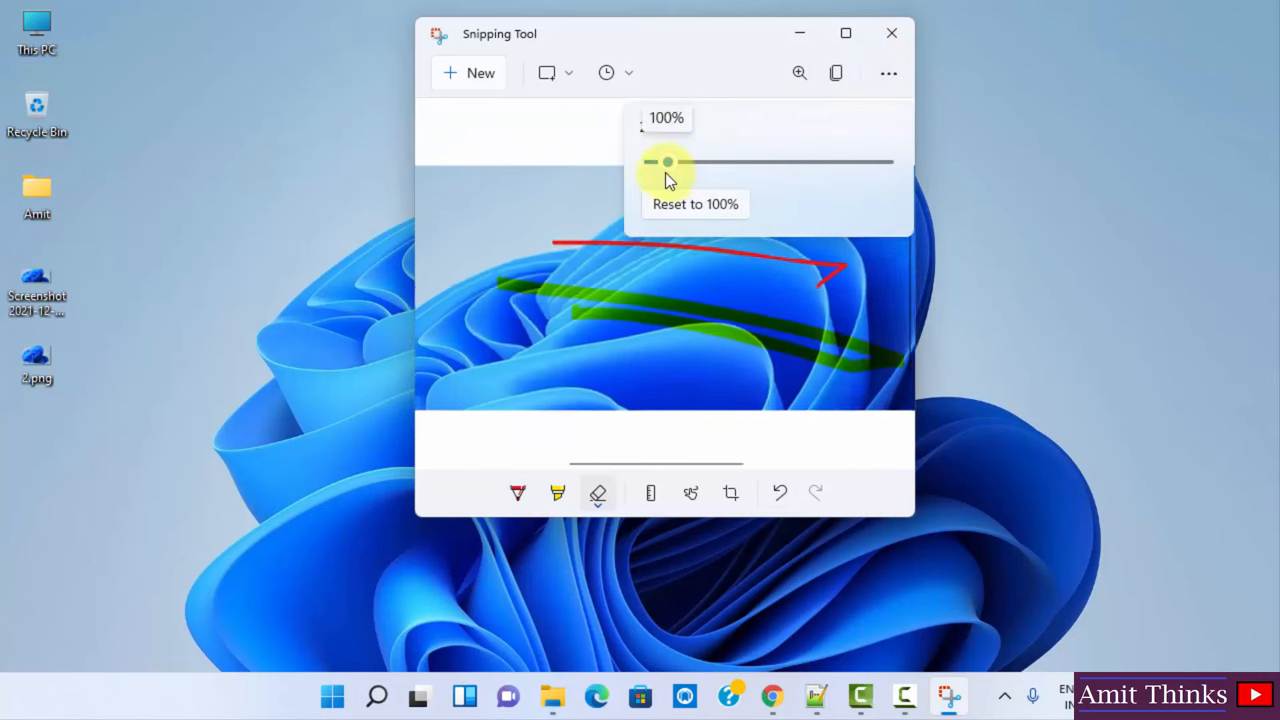
left_click_drag(665, 162, 653, 162)
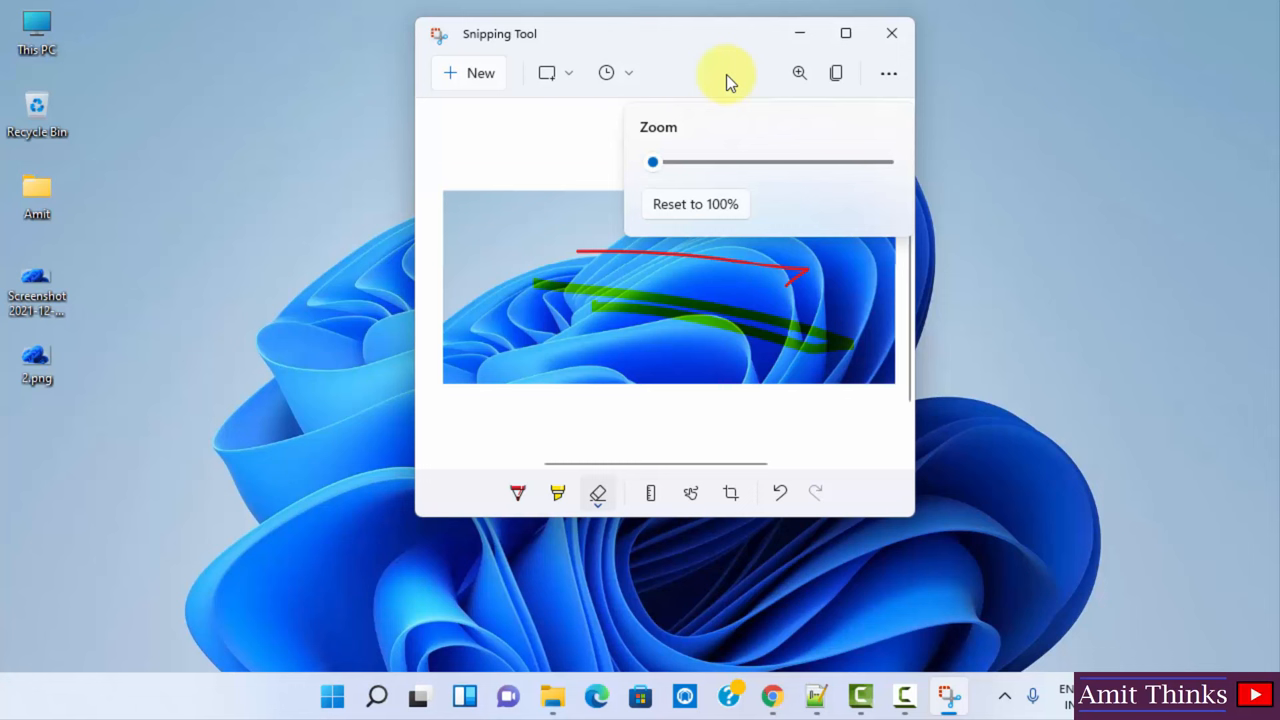